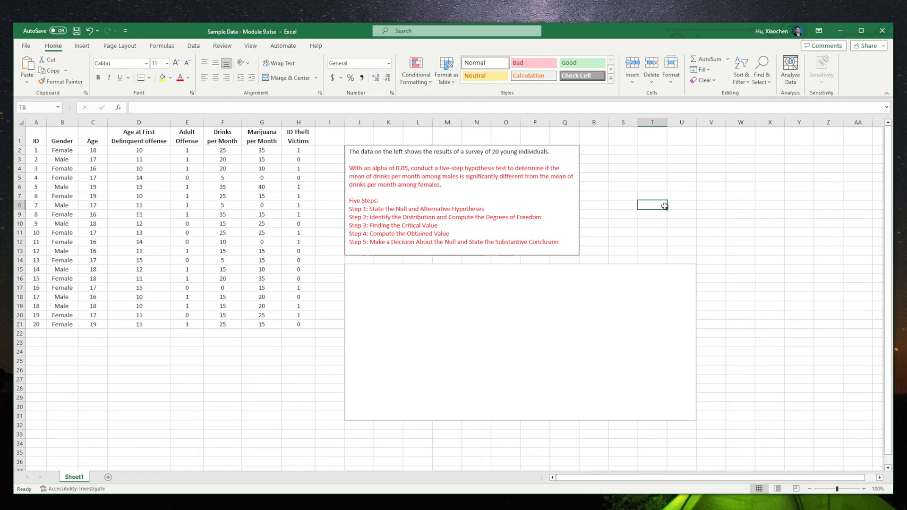
pyautogui.moveTo(627, 237)
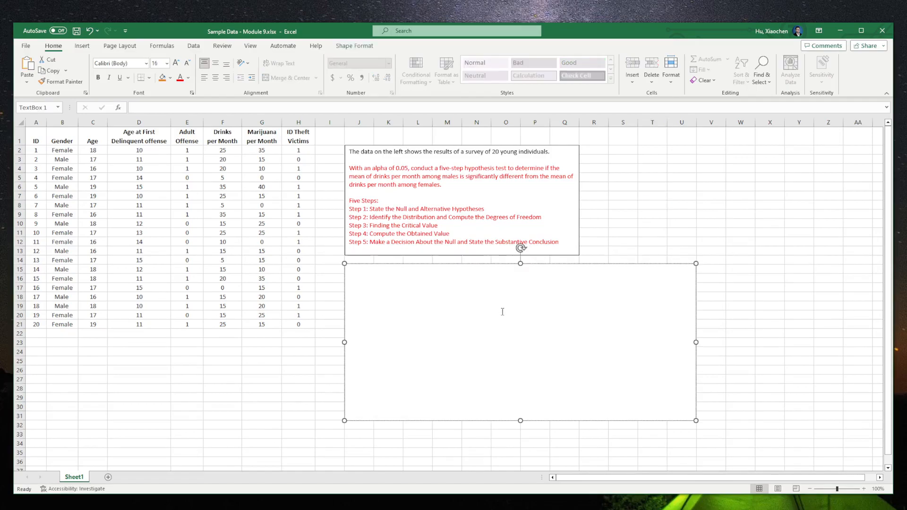
# Type the labels Step1: to Step5: on separate lines in the empty answer text box.
pyautogui.write('Step')
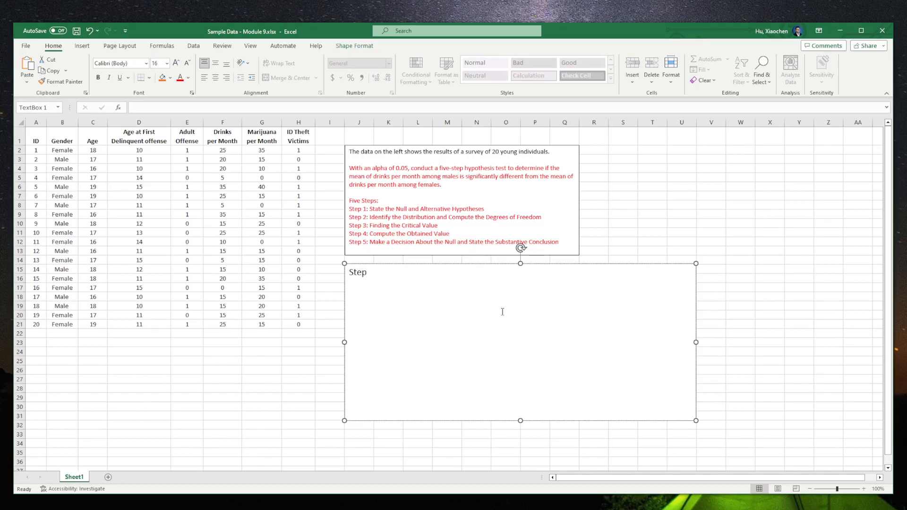
pyautogui.write('1:')
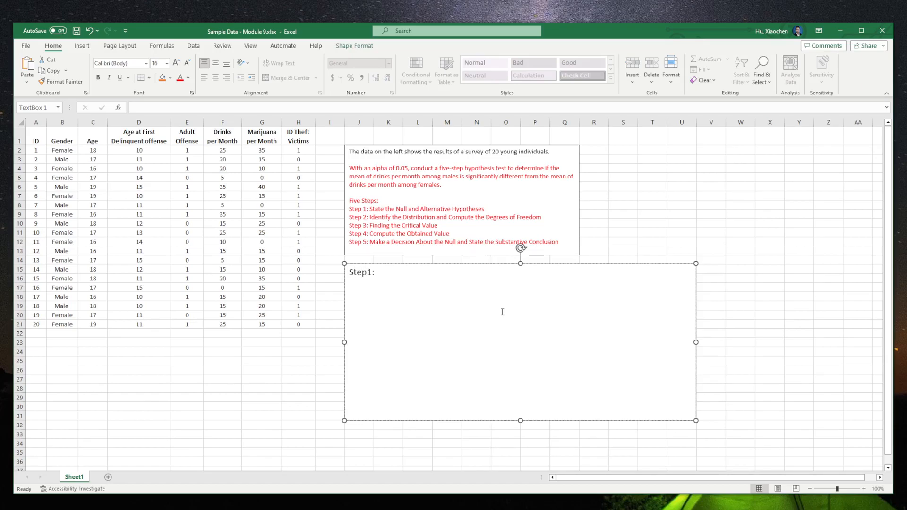
pyautogui.write('Step2:')
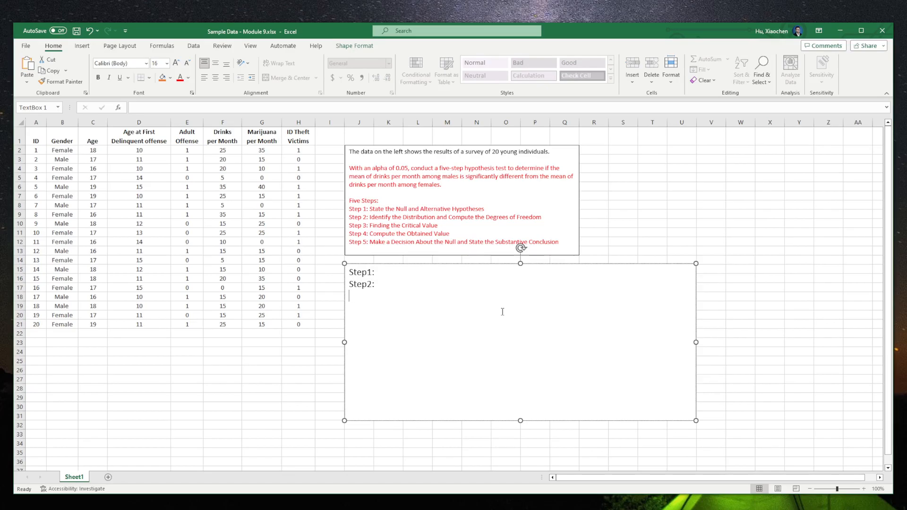
pyautogui.write('Step3:')
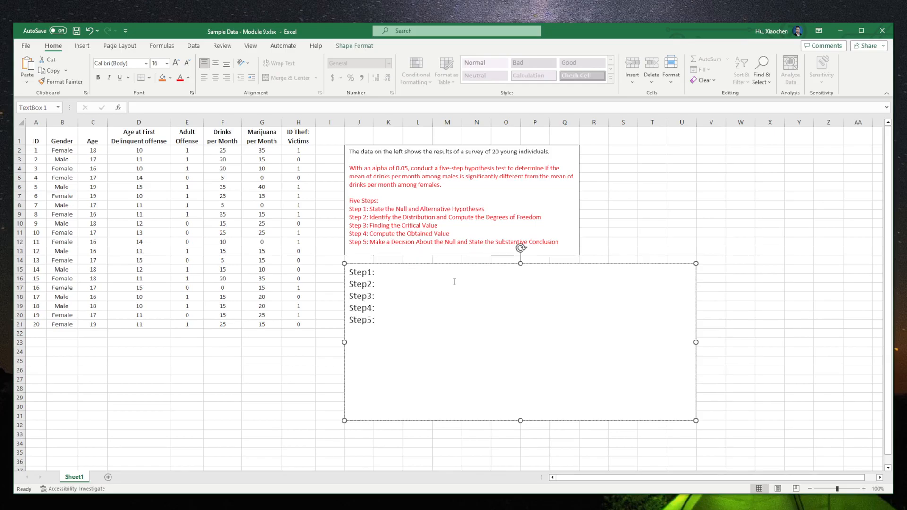
# After Step1:, write the null hypothesis Ho: μ₁ = μ₂ as an equation.
pyautogui.write('H')
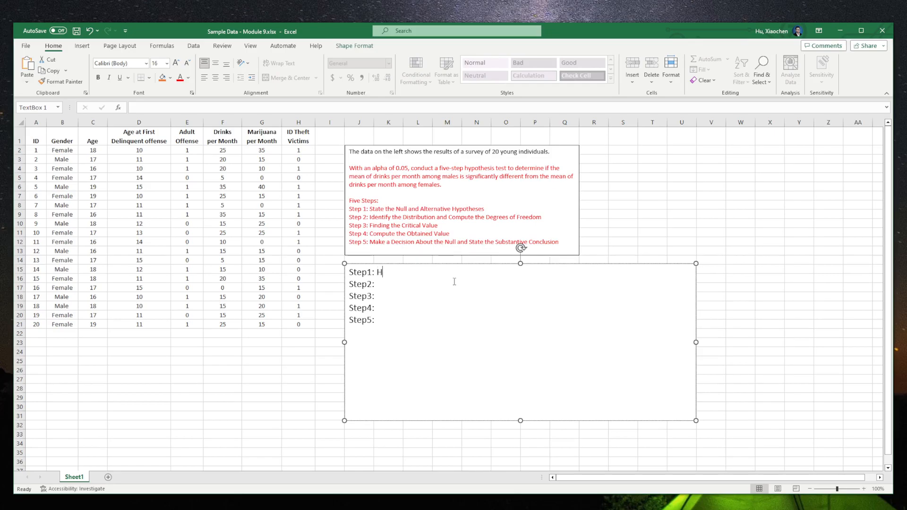
pyautogui.write('o: μ₁ ≠ μ₂')
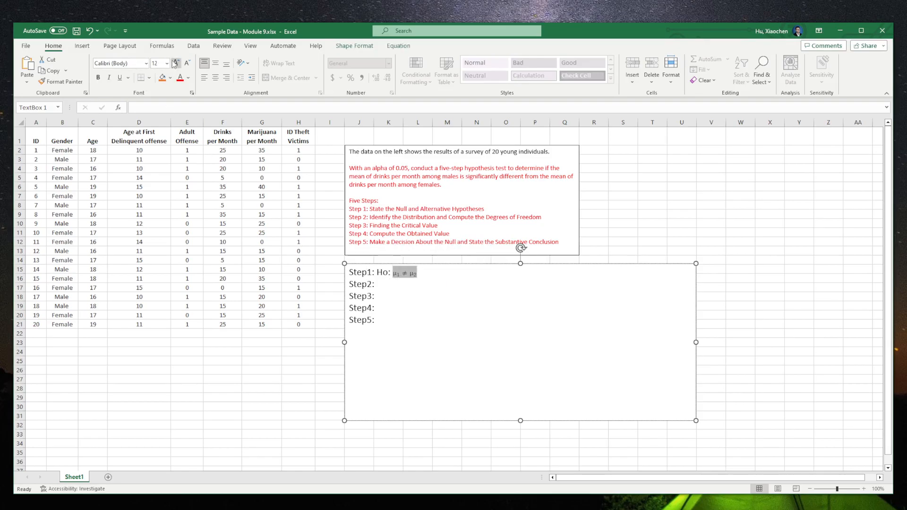
pyautogui.click(175, 62)
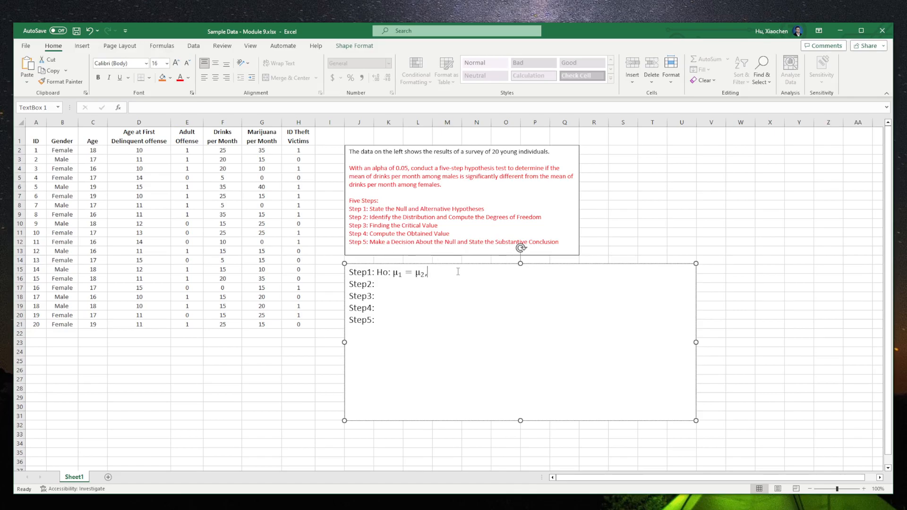
# Add the alternative hypothesis H1: μ₁ ≠ μ₂ on the Step1 line.
pyautogui.write('H')
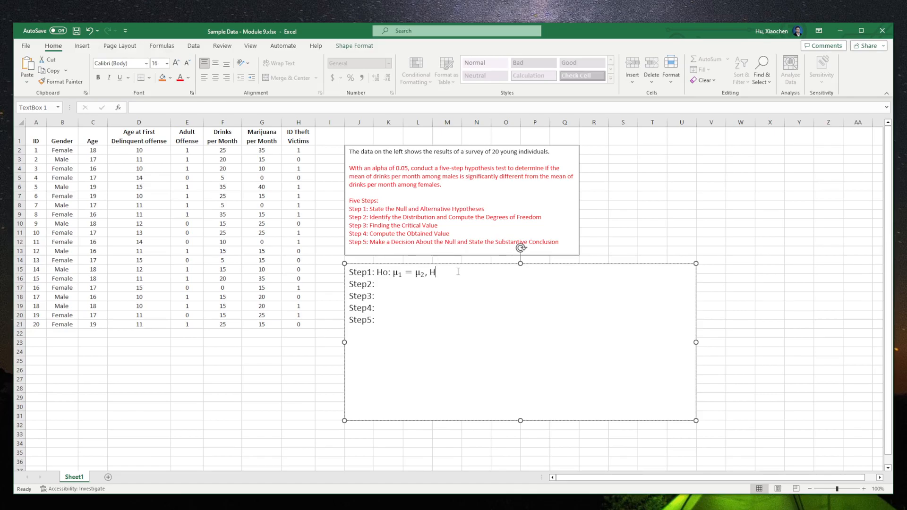
pyautogui.write('1:')
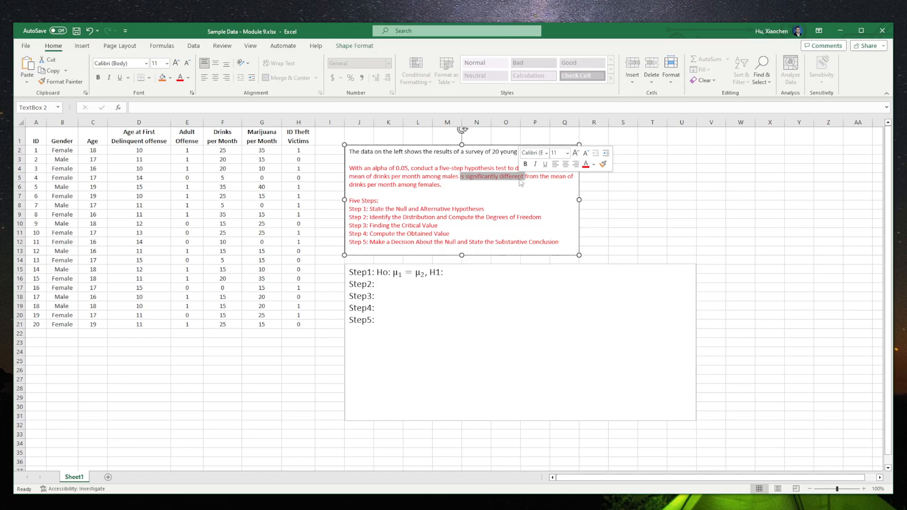
pyautogui.click(483, 278)
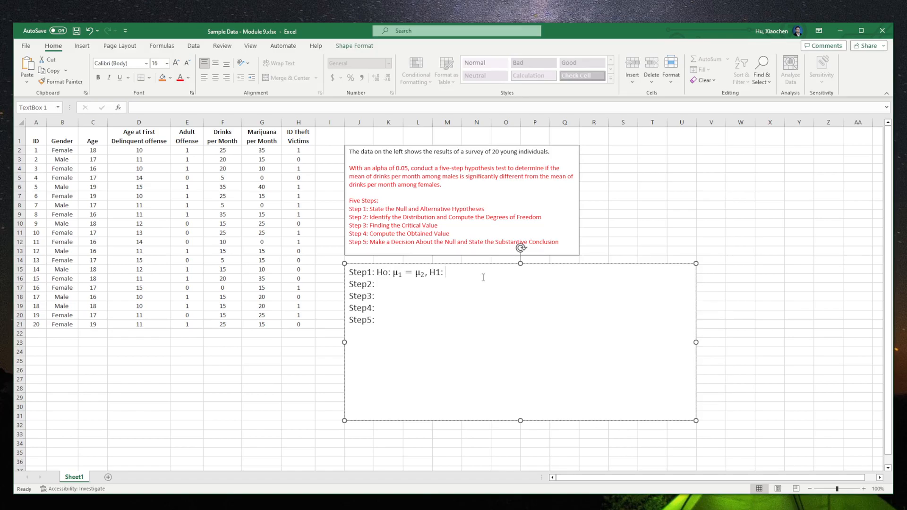
pyautogui.write('μ₁ ≠ μ₂')
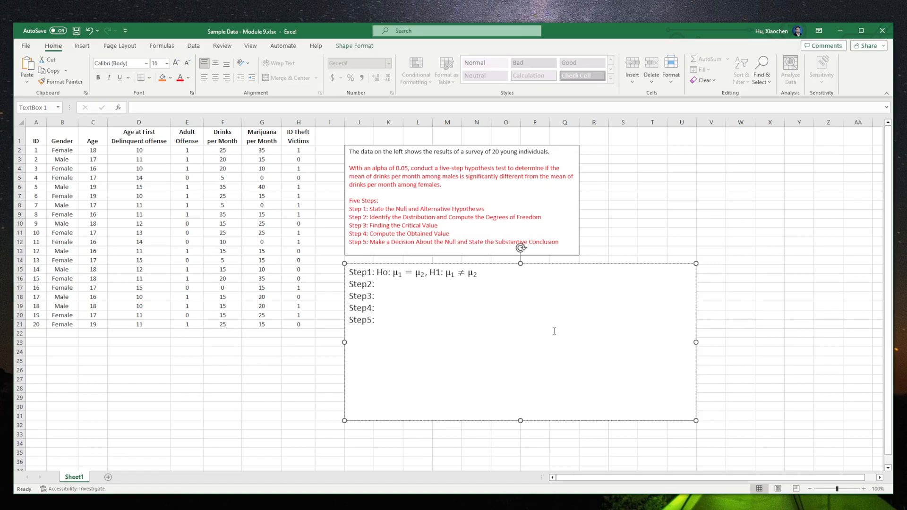
# Type 't-distribution, df =' after Step2:.
pyautogui.write('t-d')
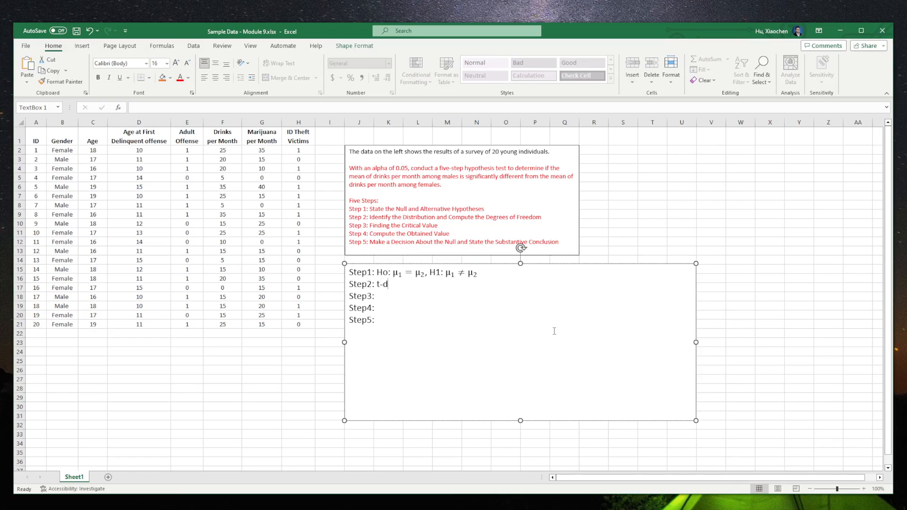
pyautogui.write('is')
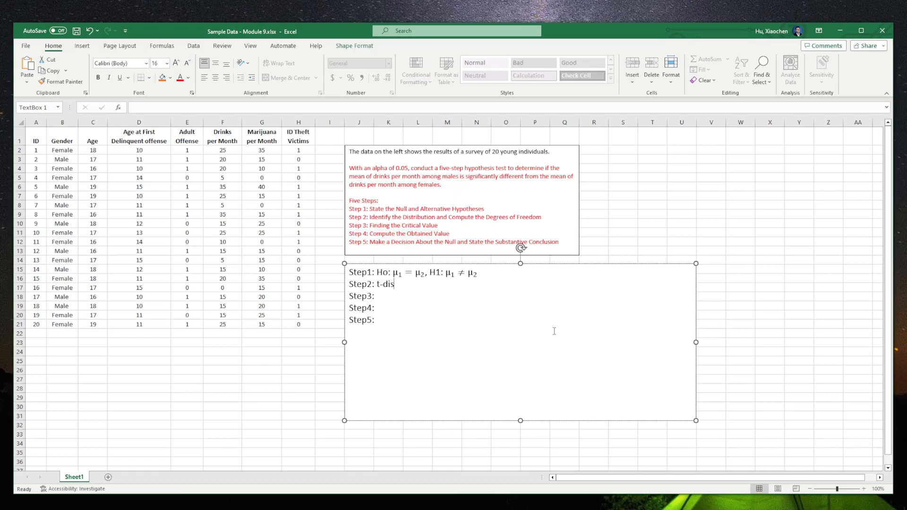
pyautogui.write('ribution')
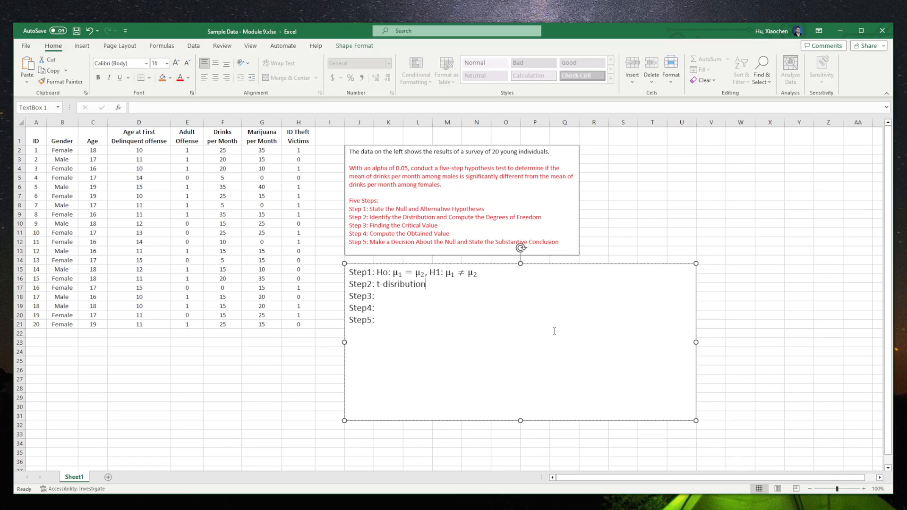
pyautogui.write(',')
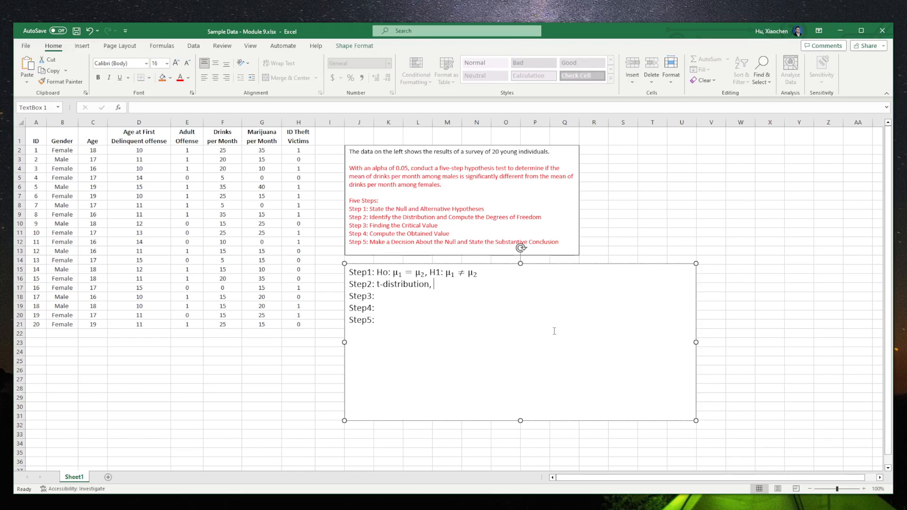
pyautogui.write('df =')
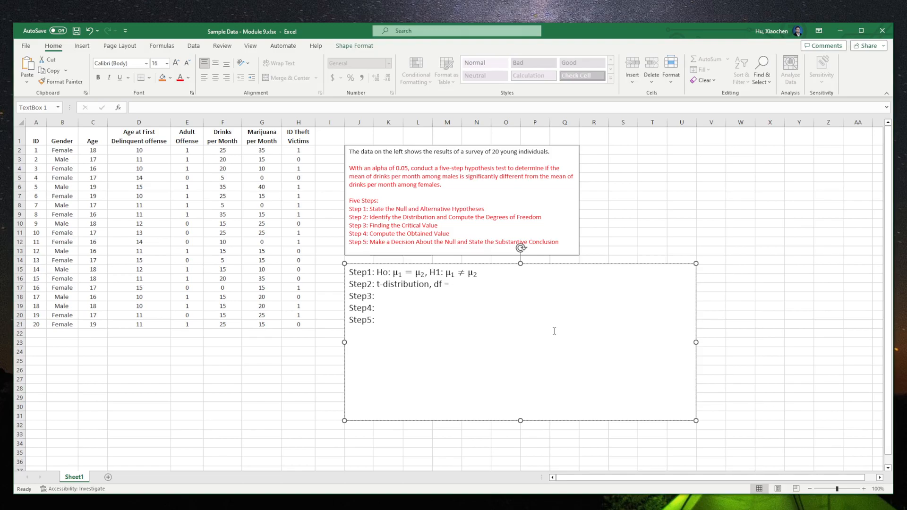
# Add 't(critical) =' after Step3: and 't(obtained) =' after Step4:, then exit the box.
pyautogui.write('t(')
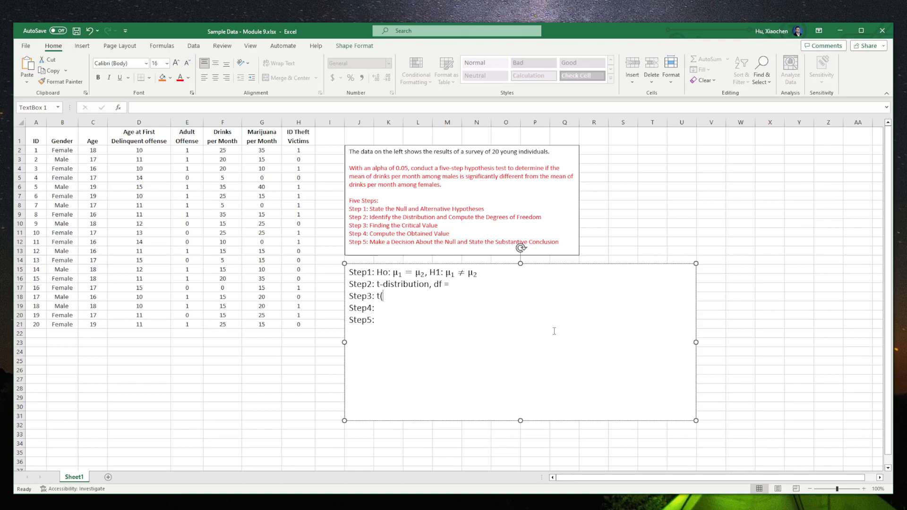
pyautogui.write('critic')
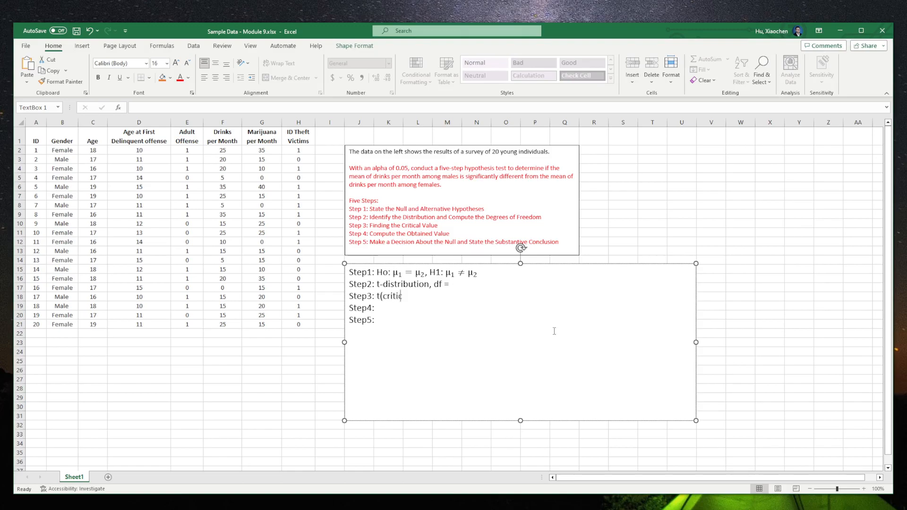
pyautogui.write('al')
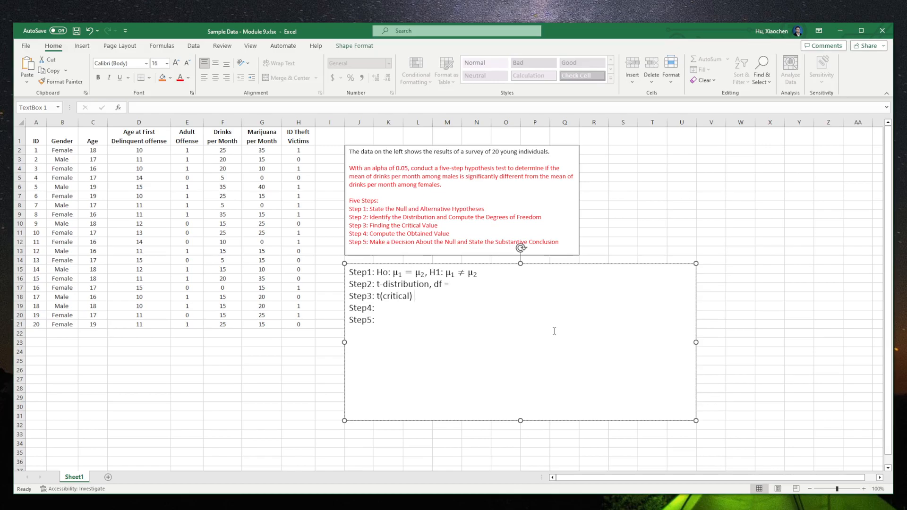
pyautogui.write('=')
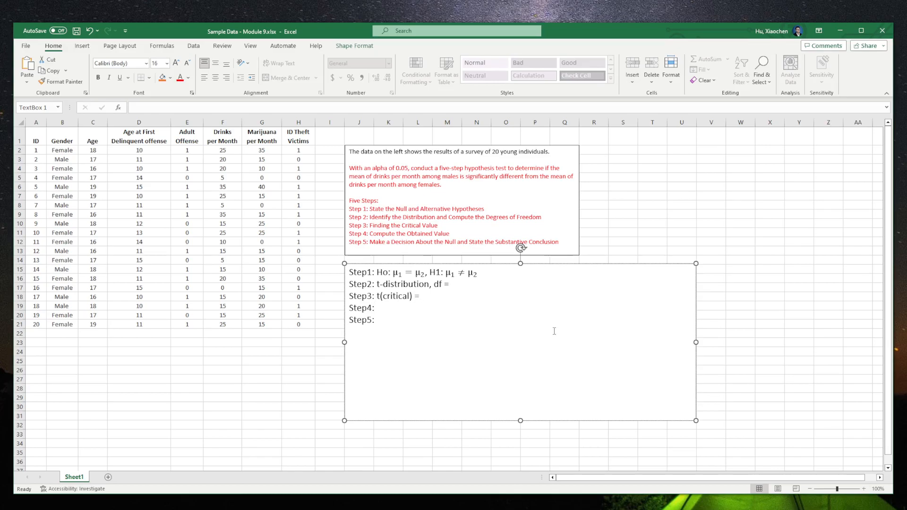
pyautogui.write('t')
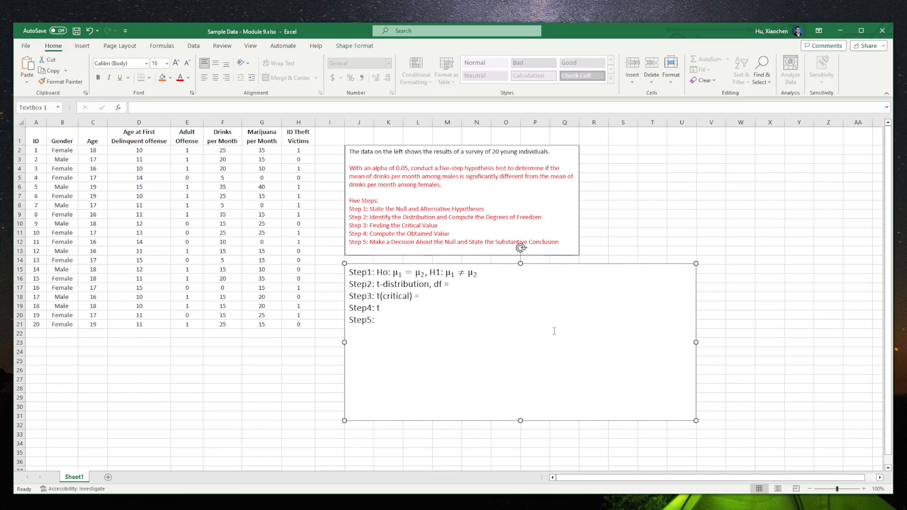
pyautogui.write('(obtained')
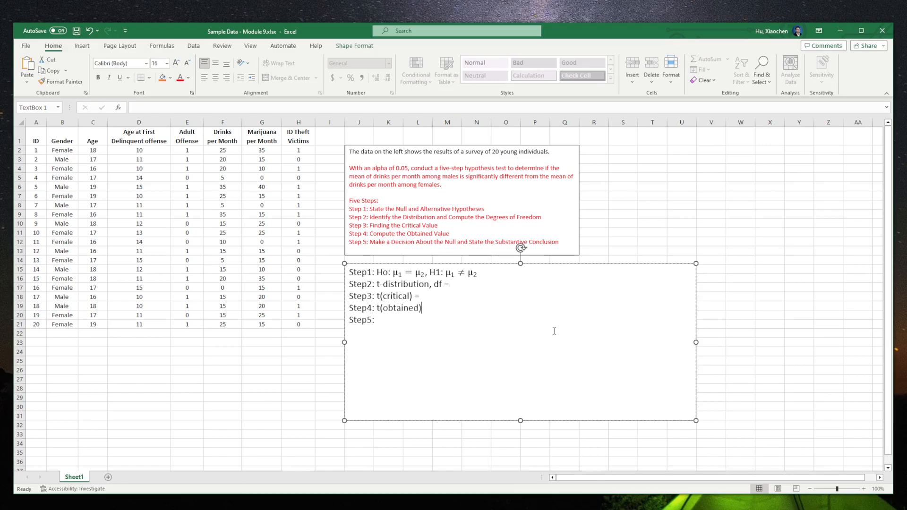
pyautogui.write('=')
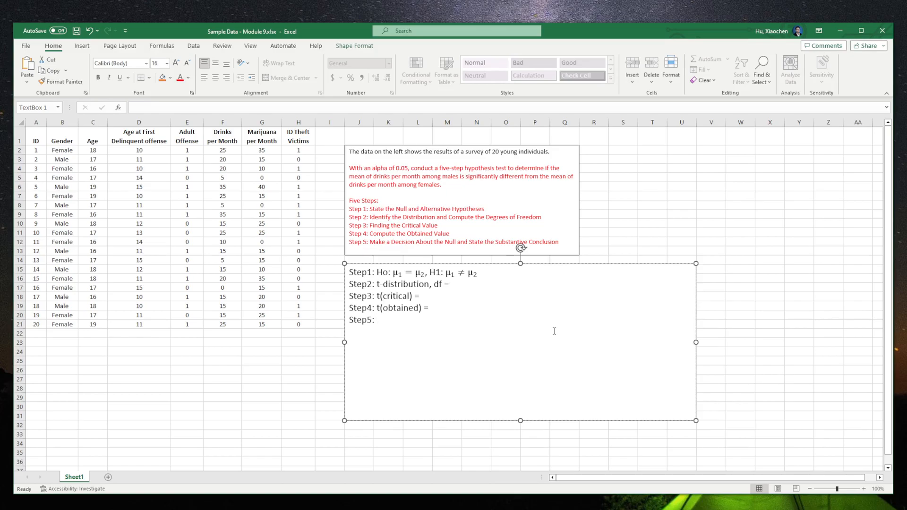
pyautogui.click(451, 284)
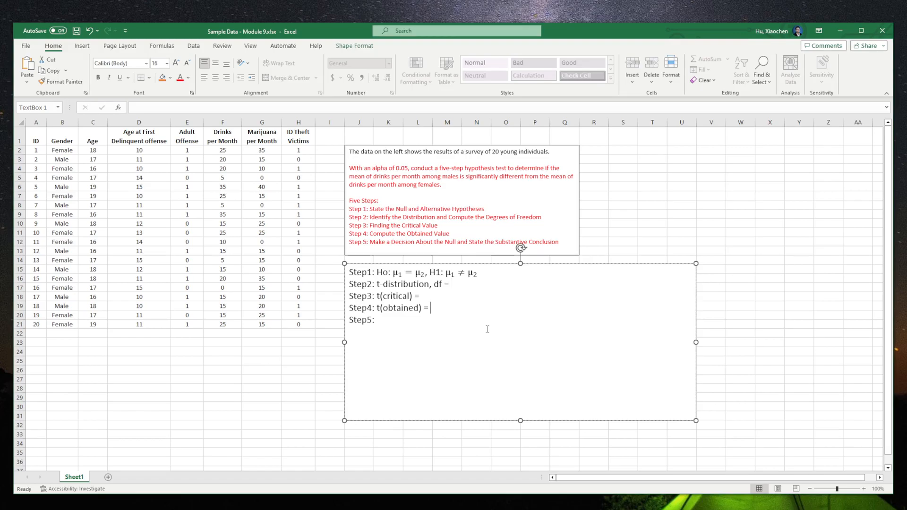
pyautogui.click(680, 187)
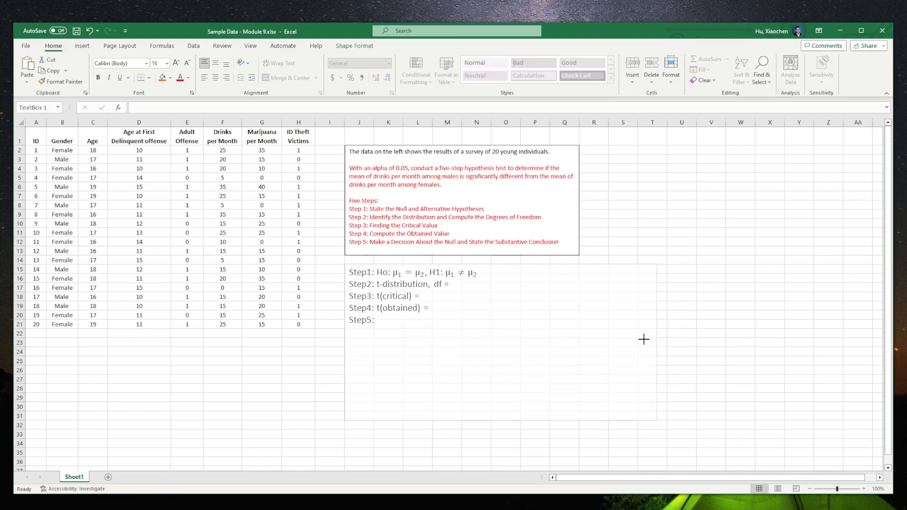
# Resize the answer box and bring up the Data tab tools.
pyautogui.click(652, 232)
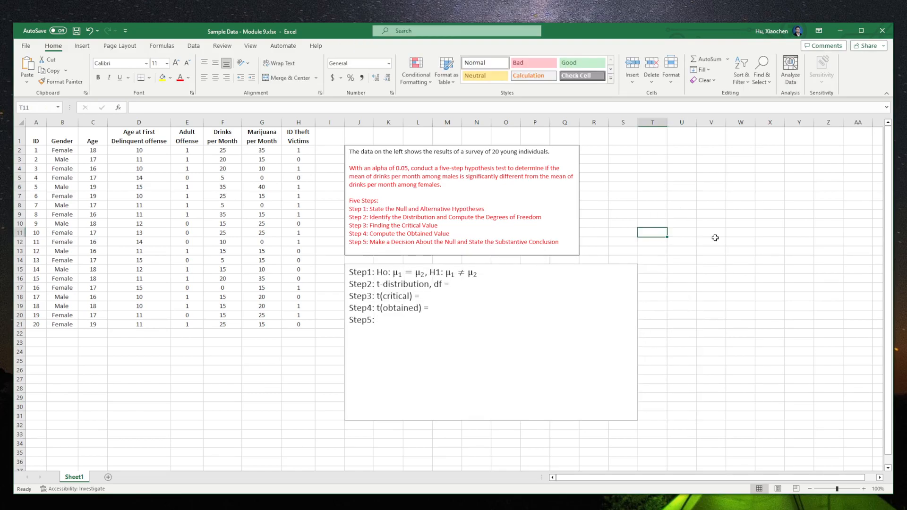
pyautogui.click(711, 223)
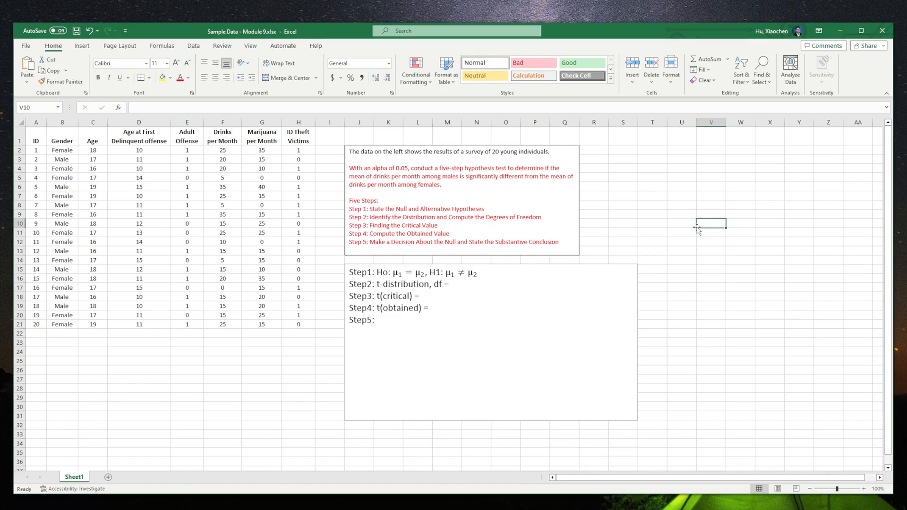
pyautogui.moveTo(656, 209)
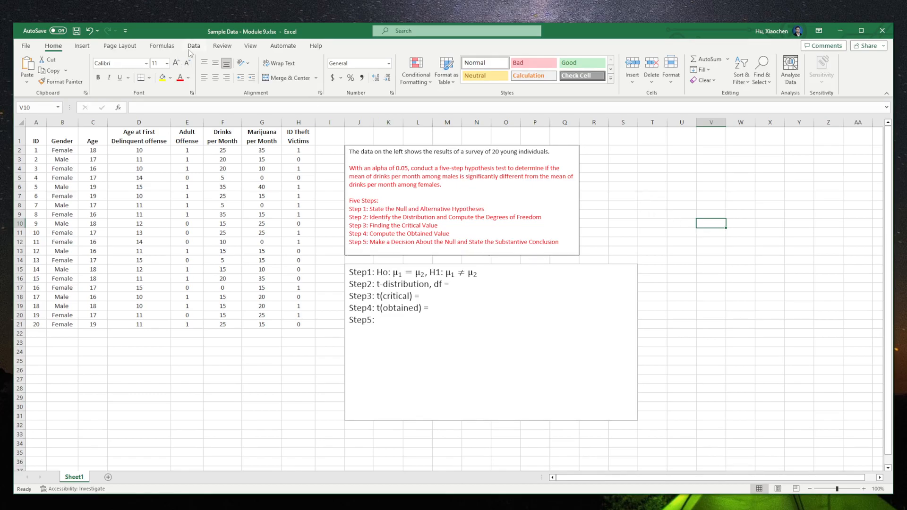
pyautogui.click(193, 46)
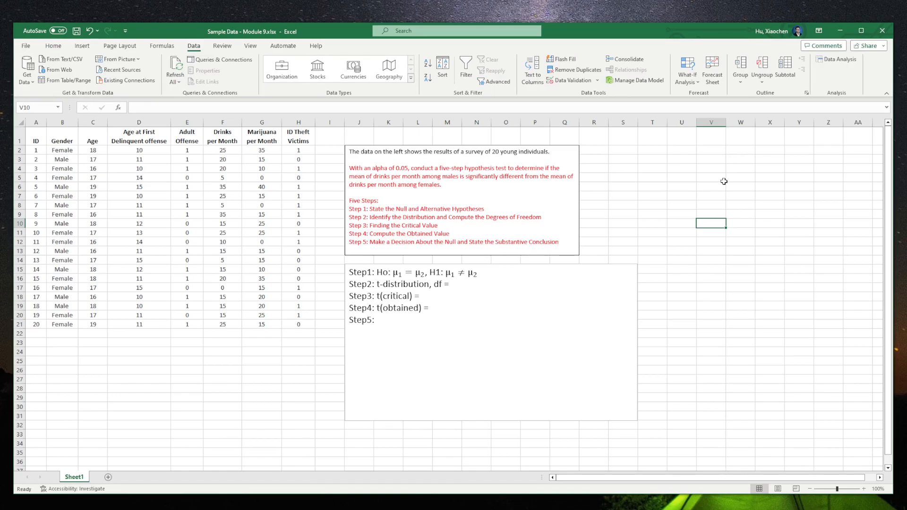
pyautogui.moveTo(645, 173)
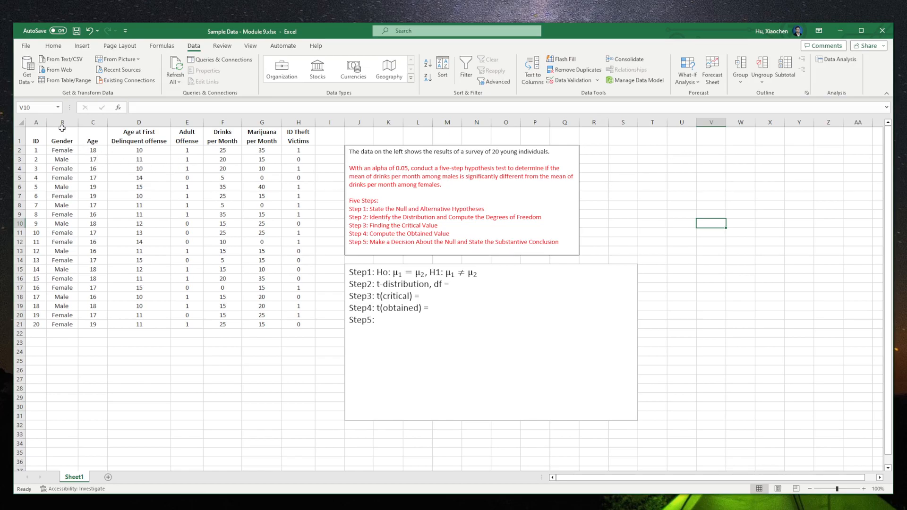
# Sort column B (Gender) A to Z, expanding the selection so Females come first.
pyautogui.click(62, 122)
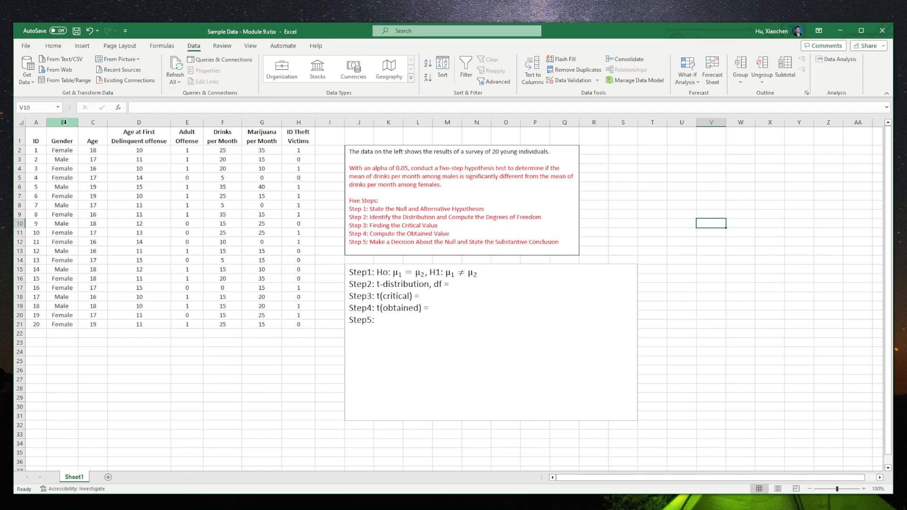
pyautogui.click(62, 121)
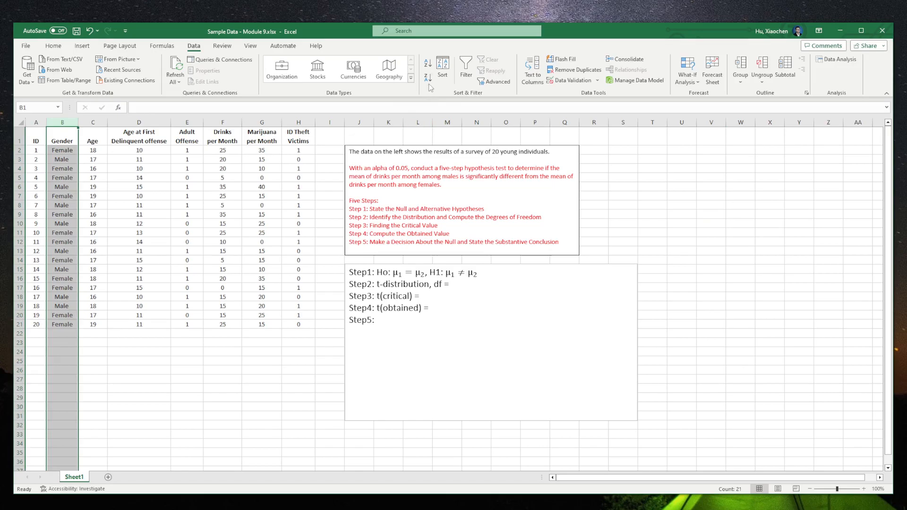
pyautogui.click(442, 69)
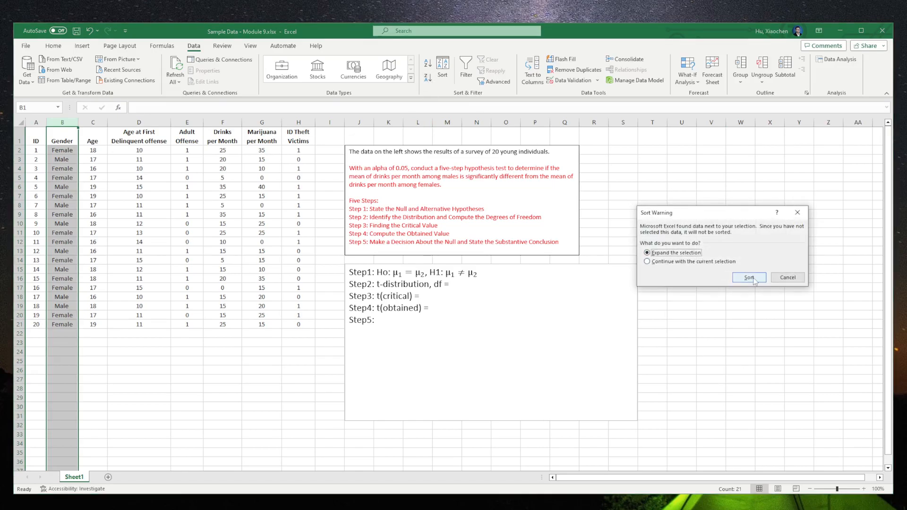
pyautogui.moveTo(428, 84)
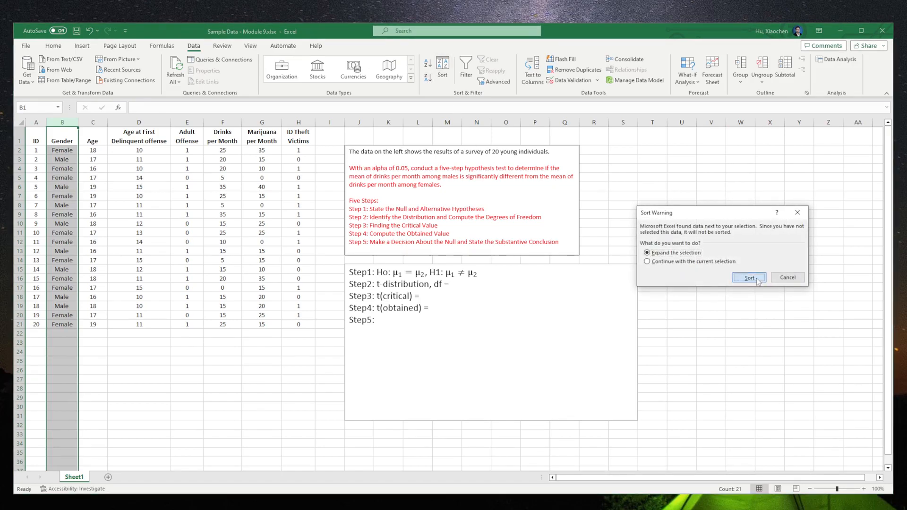
pyautogui.click(749, 278)
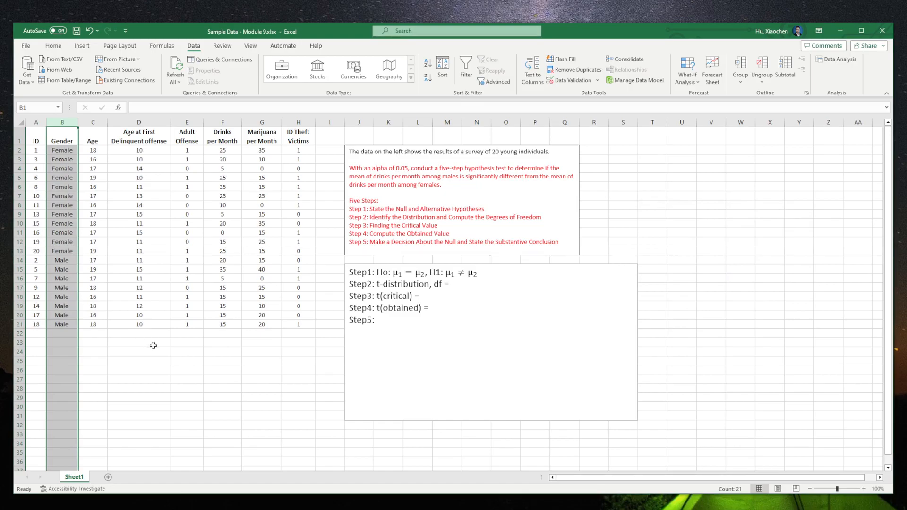
pyautogui.click(138, 342)
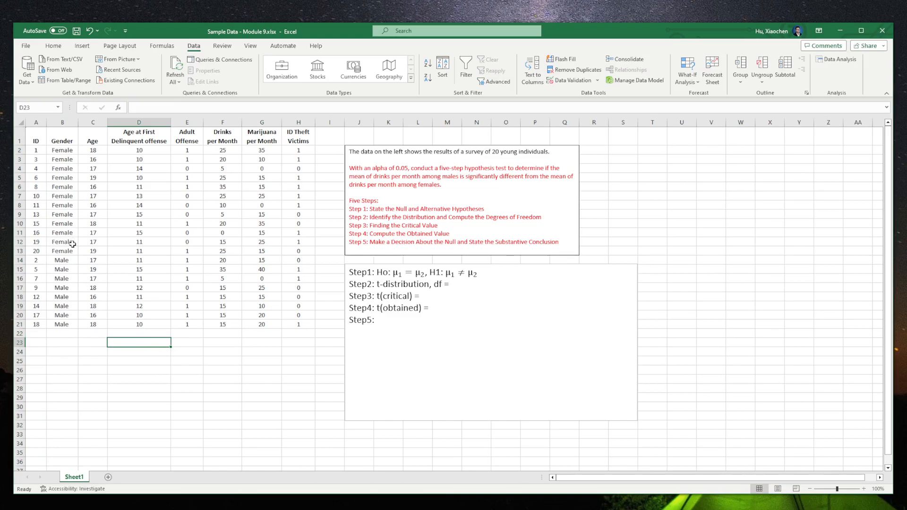
pyautogui.moveTo(254, 335)
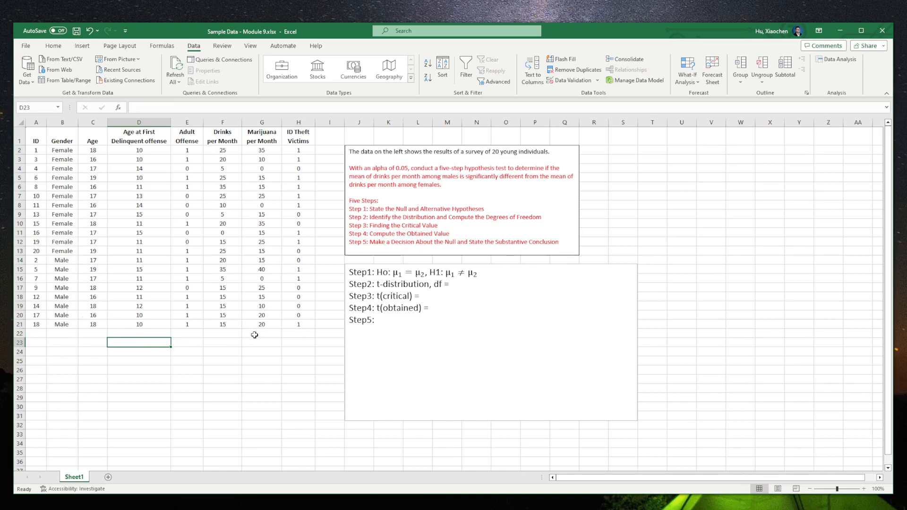
# Run F-Test Two-Sample for Variances on female F2:F13 and male F14:F21 onto a new sheet.
pyautogui.click(836, 59)
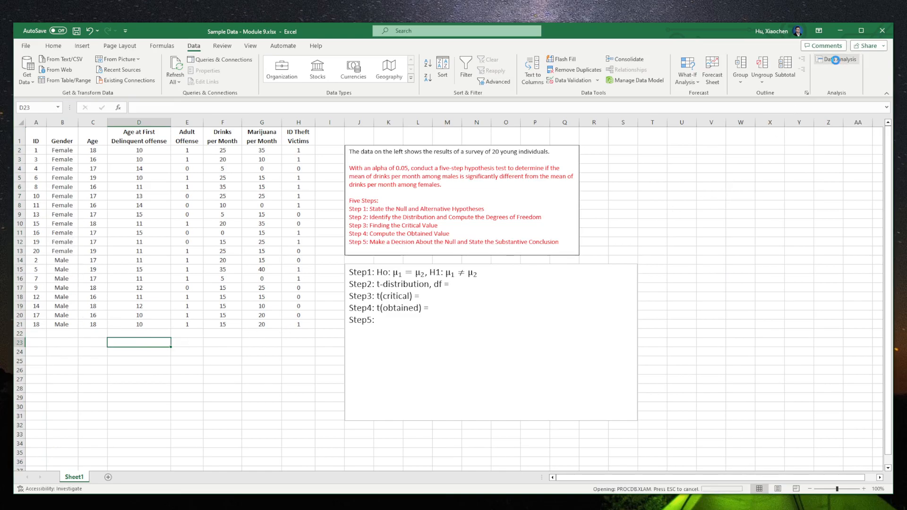
pyautogui.click(836, 59)
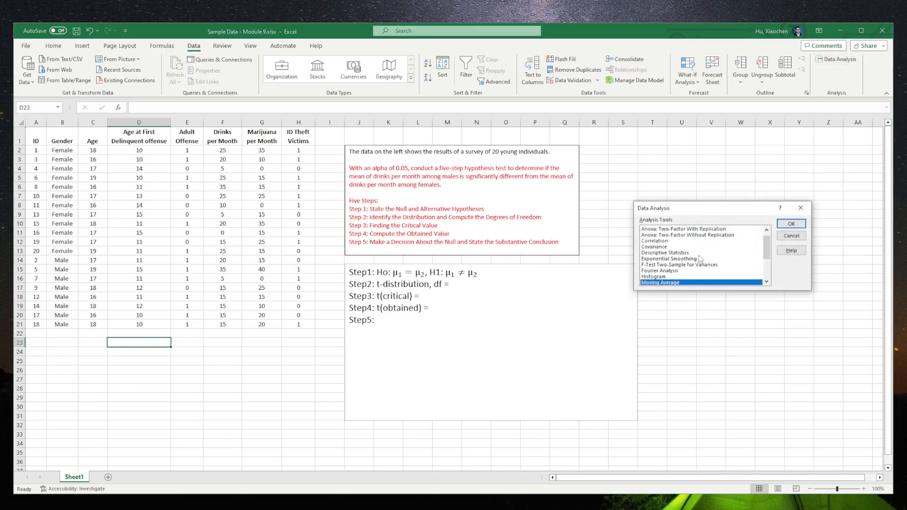
pyautogui.click(680, 265)
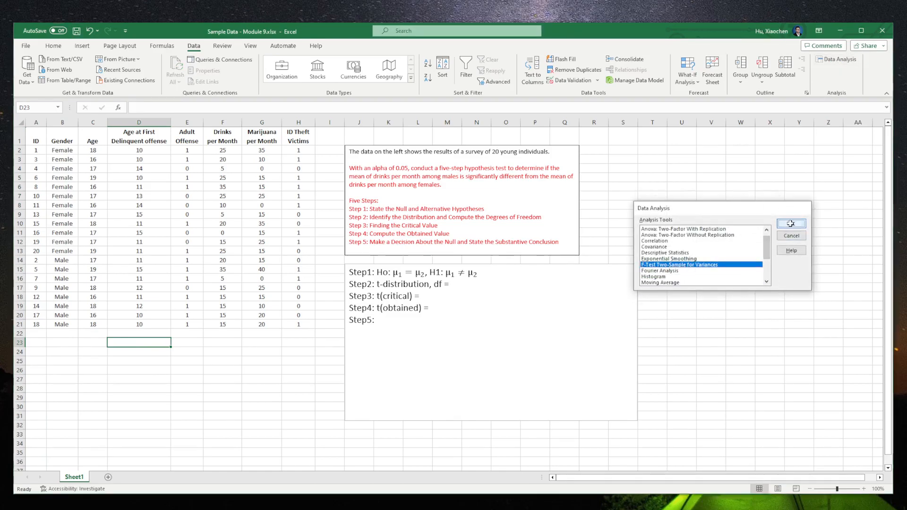
pyautogui.click(790, 223)
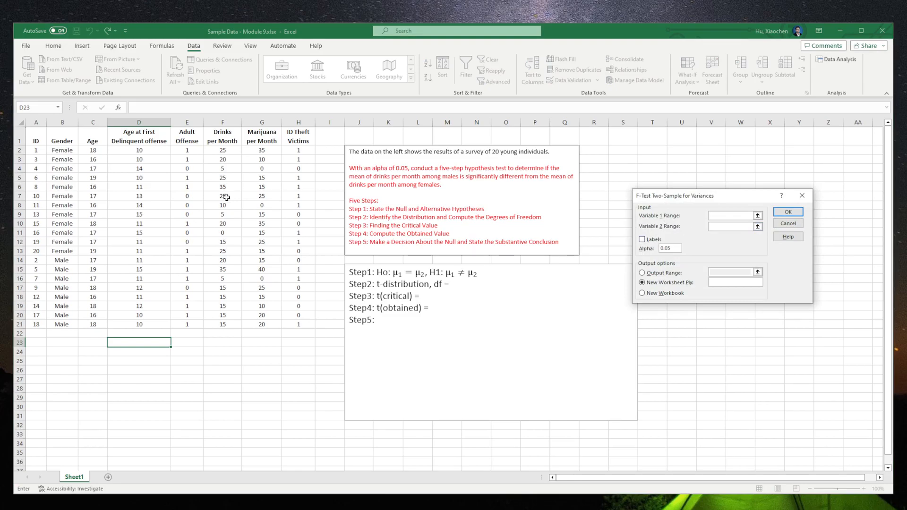
pyautogui.moveTo(139, 150); pyautogui.dragTo(138, 214)
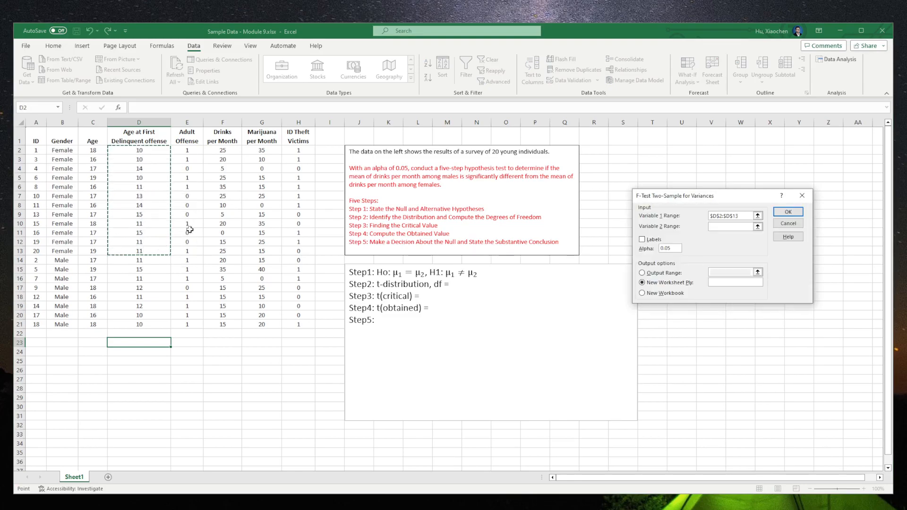
pyautogui.moveTo(235, 152)
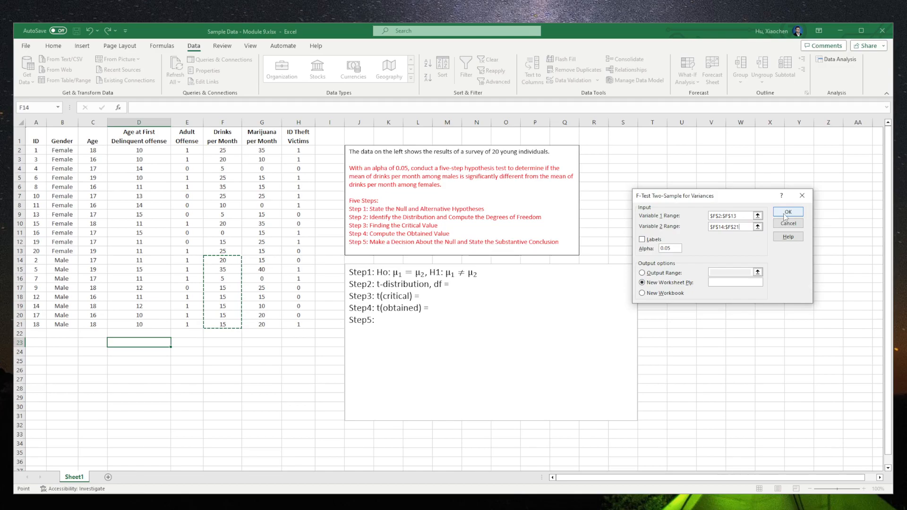
pyautogui.click(786, 211)
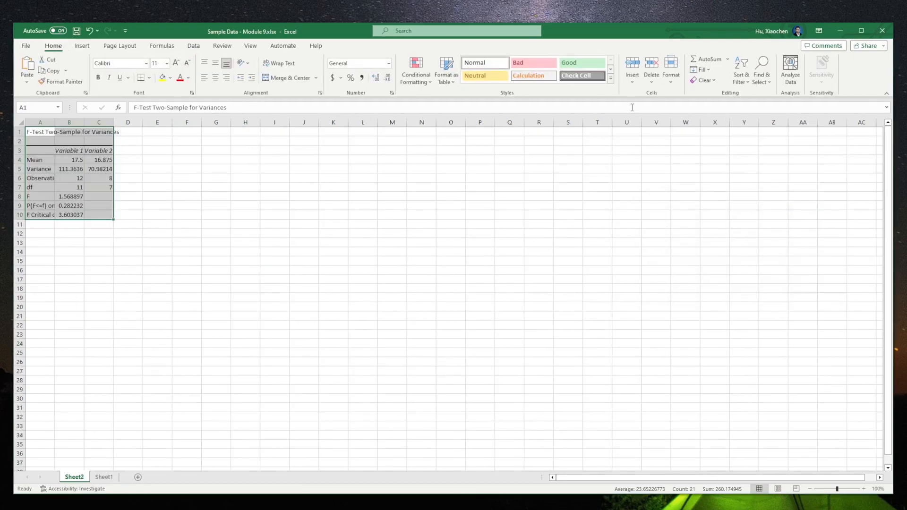
pyautogui.click(670, 70)
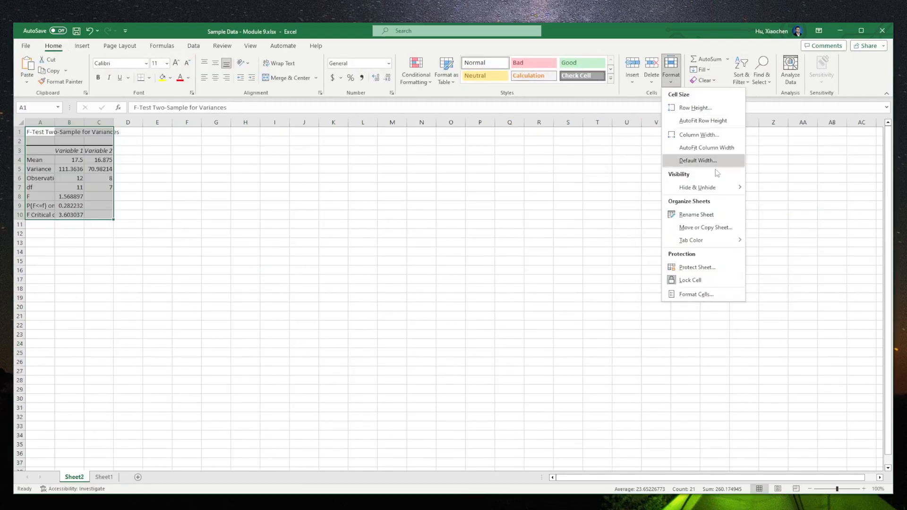
# AutoFit the F-test columns, relabel Variable 2 as Male, and colour F and F critical red.
pyautogui.click(705, 148)
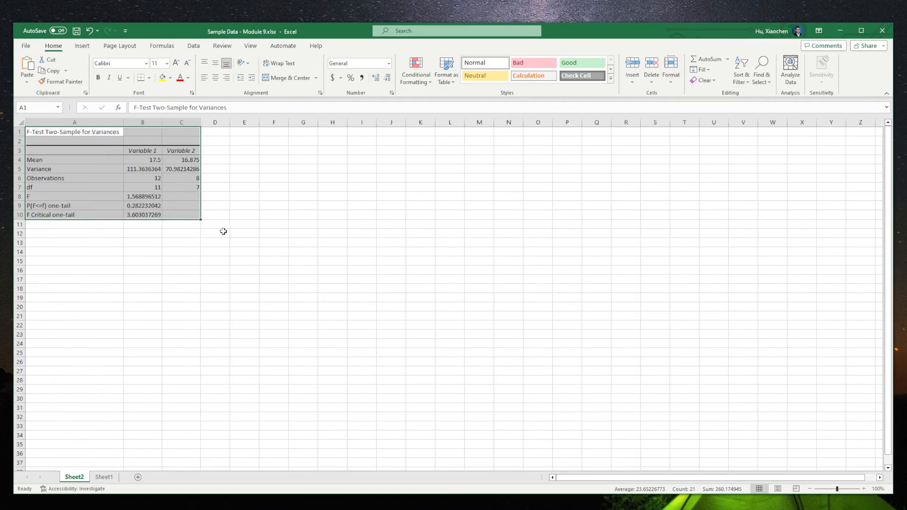
pyautogui.moveTo(229, 225)
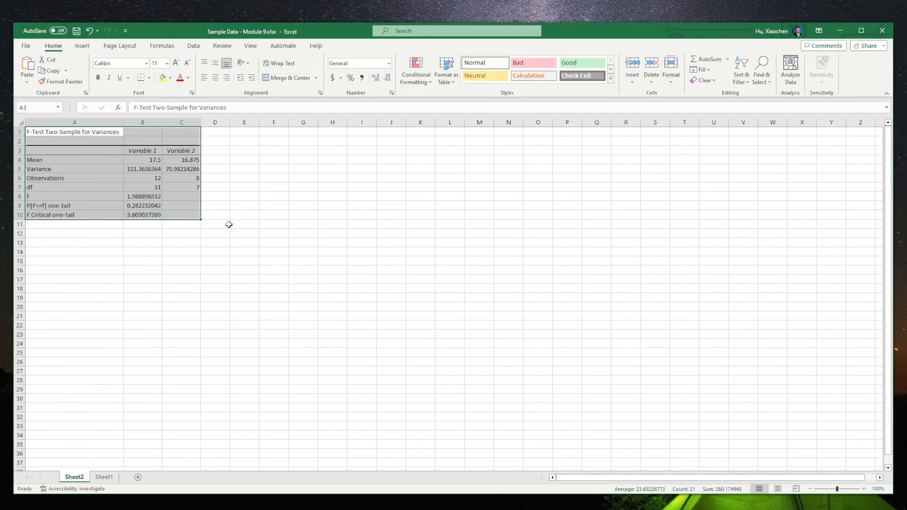
pyautogui.click(244, 214)
pyautogui.write('Female')
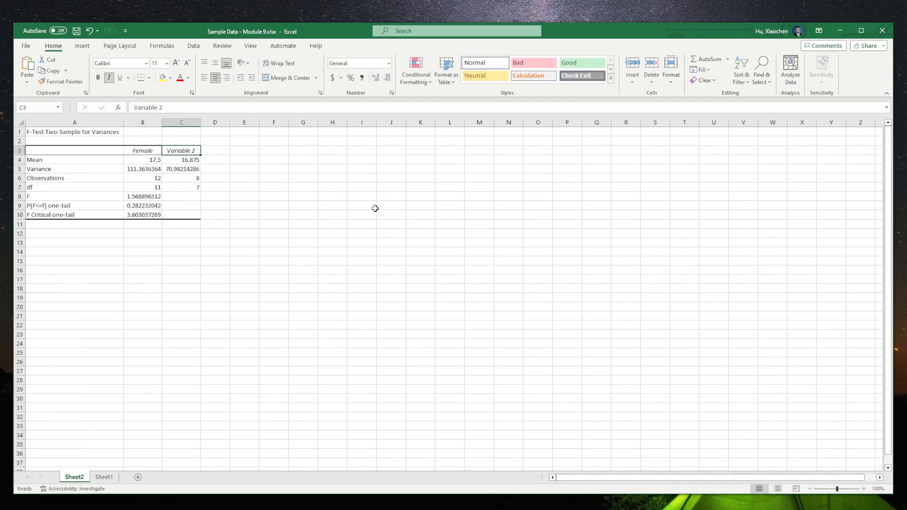
pyautogui.write('Male')
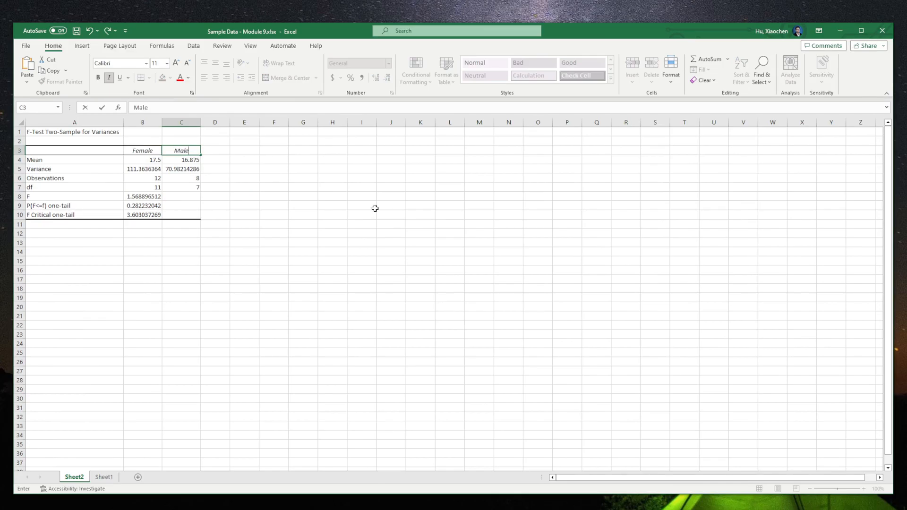
pyautogui.click(142, 160)
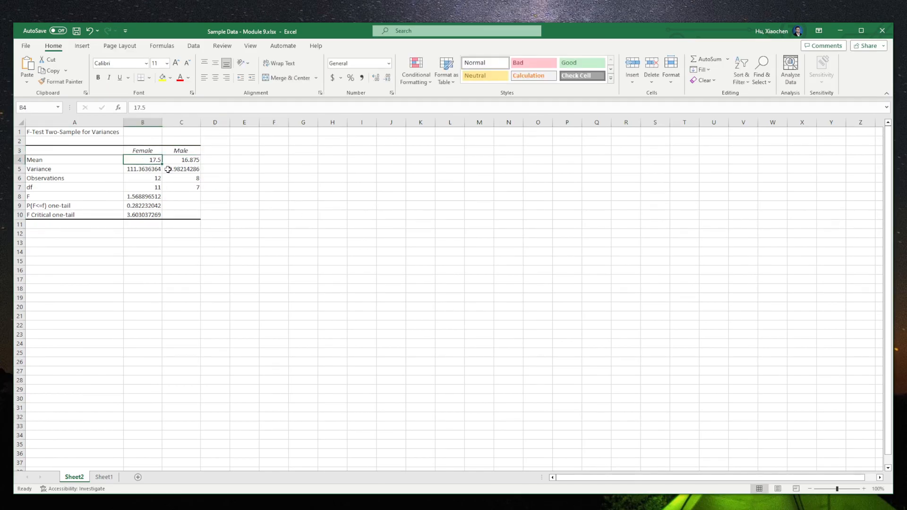
pyautogui.moveTo(277, 198)
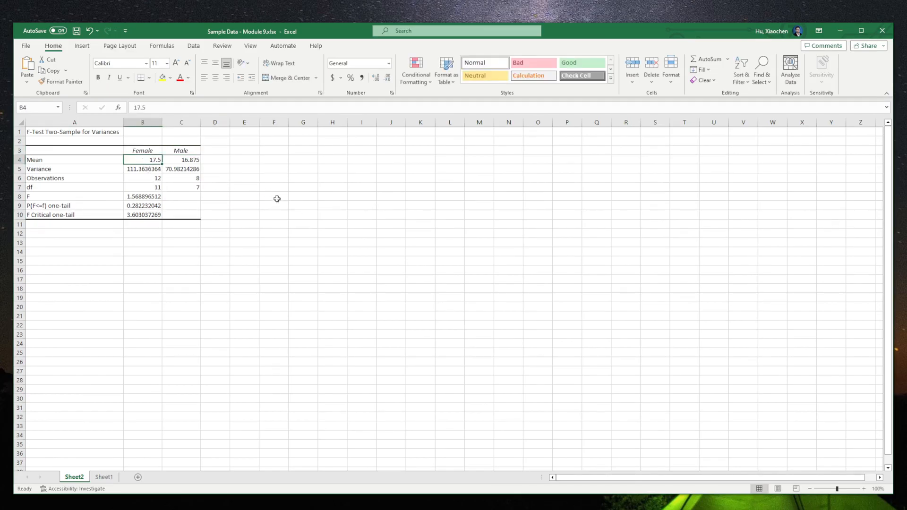
pyautogui.moveTo(283, 188)
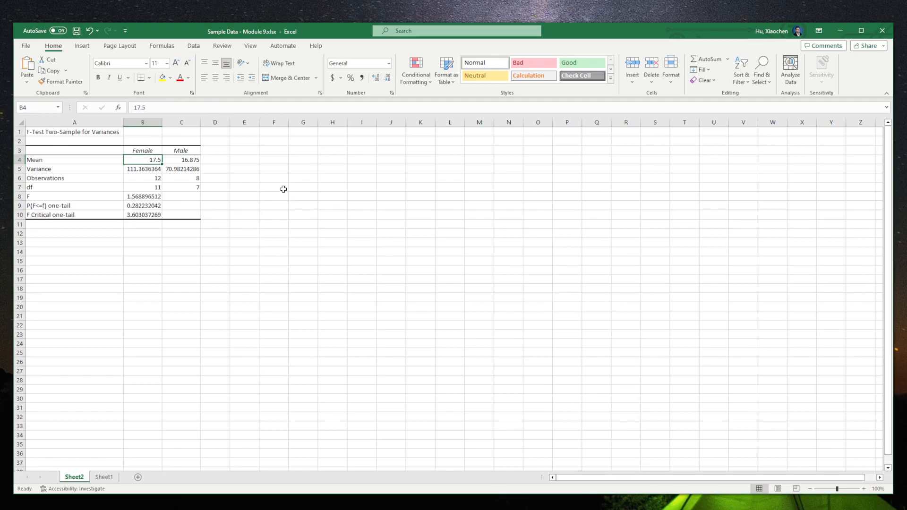
pyautogui.moveTo(259, 184)
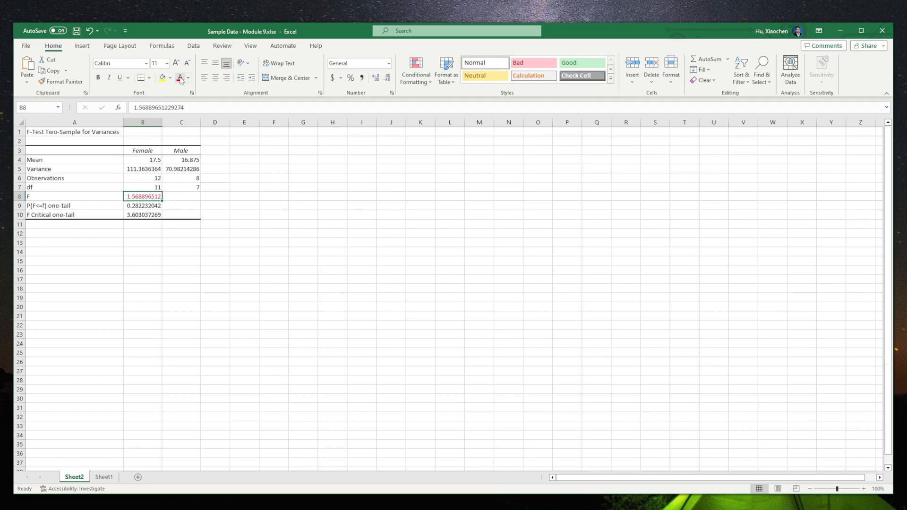
pyautogui.click(143, 214)
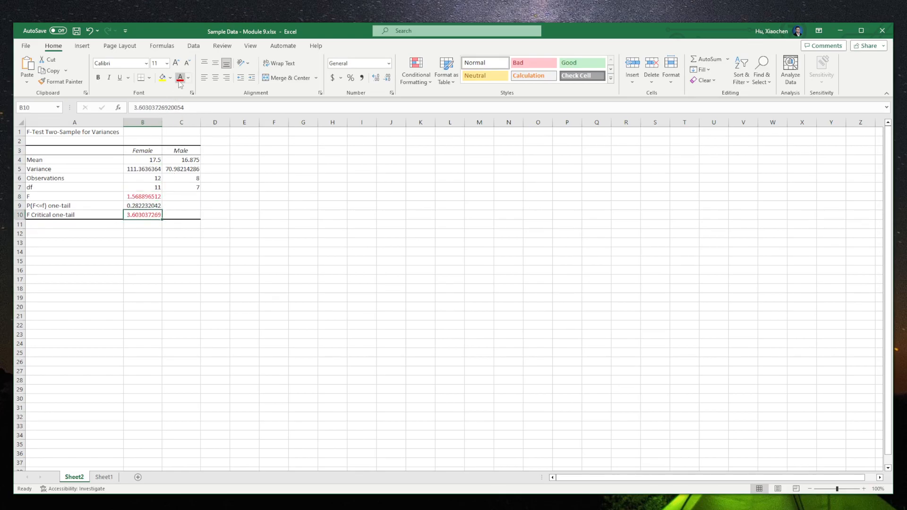
pyautogui.moveTo(254, 215)
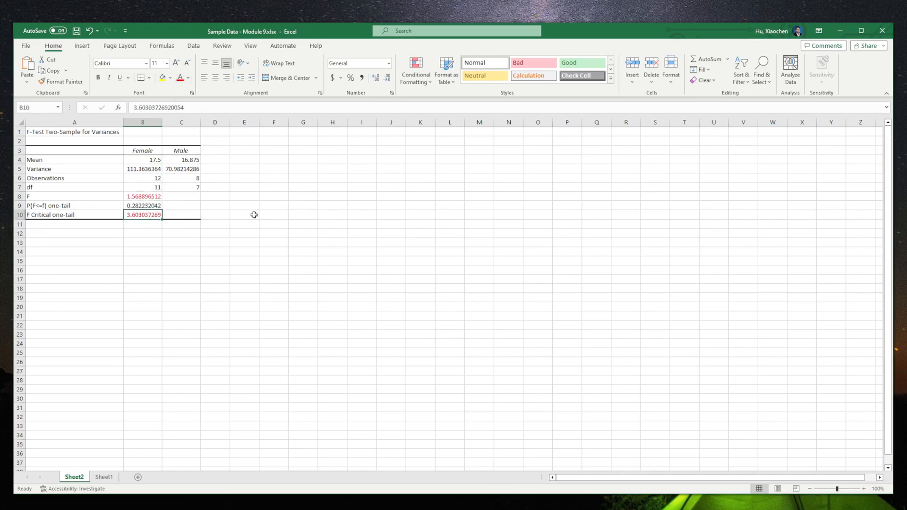
pyautogui.moveTo(234, 209)
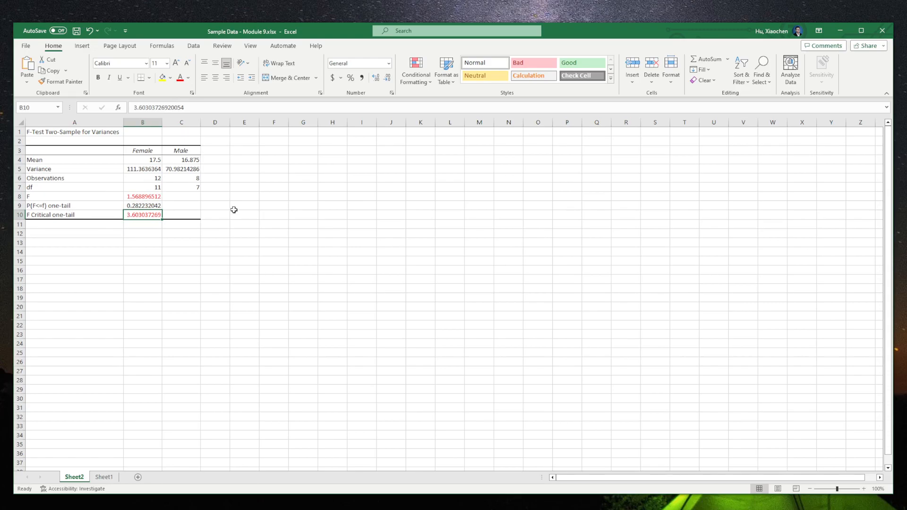
pyautogui.click(244, 206)
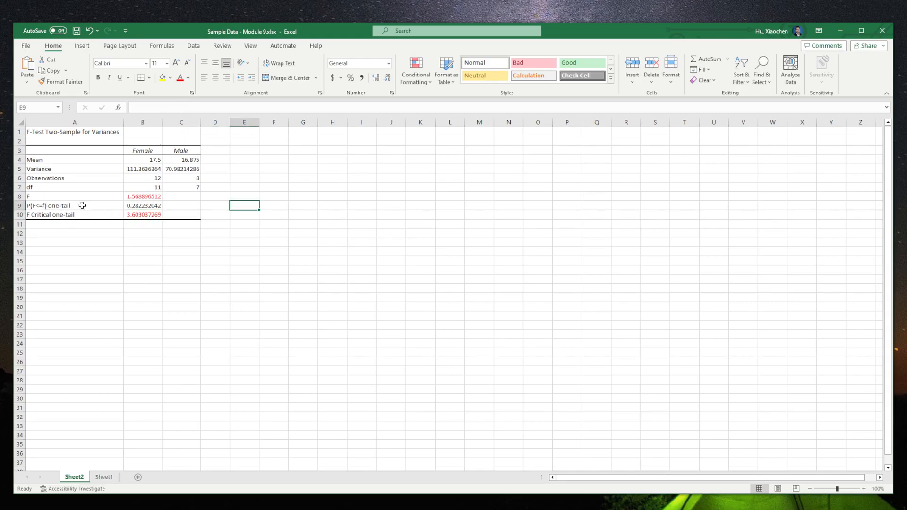
# Enter 0.05 in D9 beside the one-tail p-value and go back to Sheet1.
pyautogui.click(215, 206)
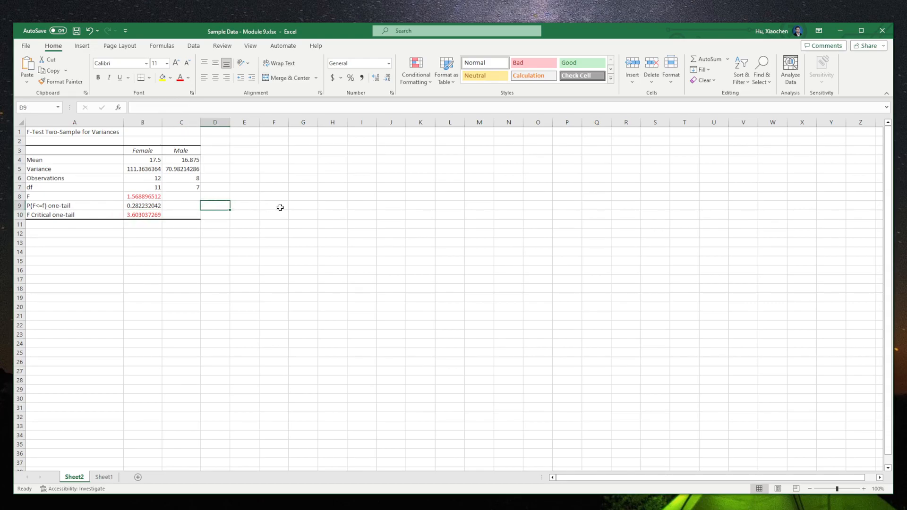
pyautogui.write('0.05')
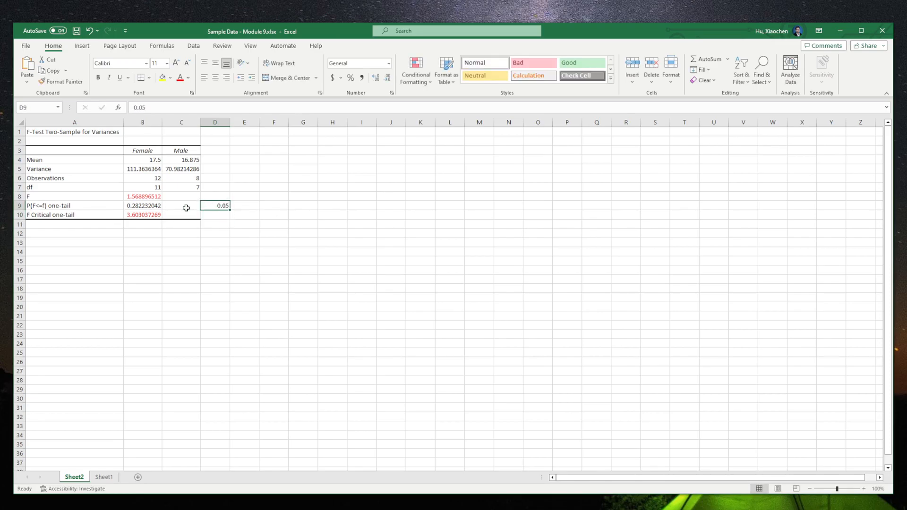
pyautogui.moveTo(306, 235)
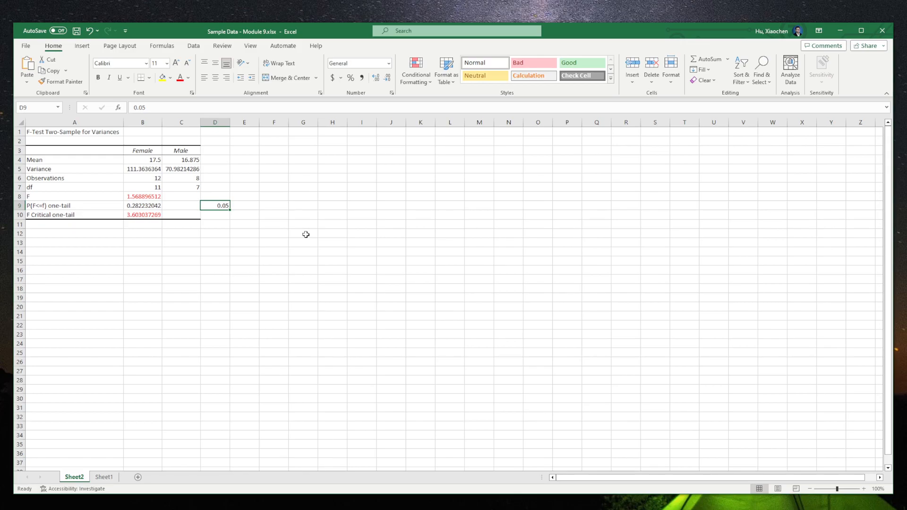
pyautogui.moveTo(104, 476)
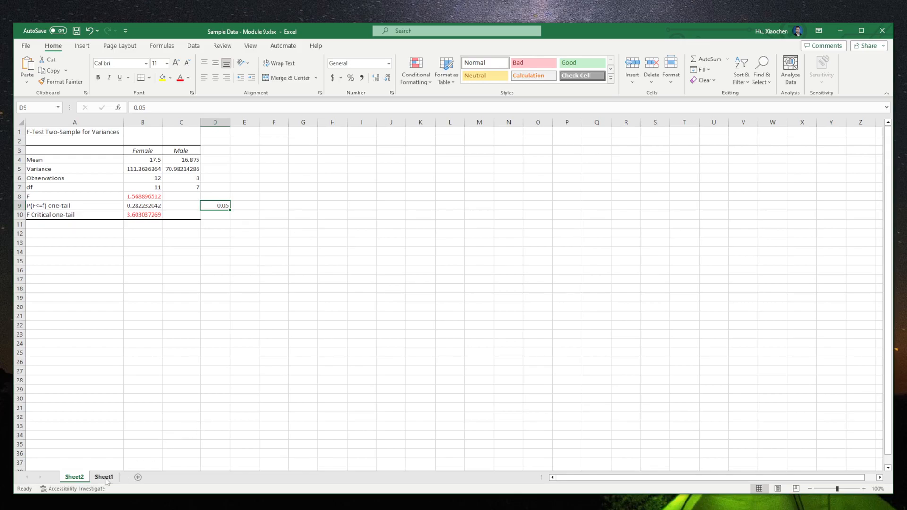
pyautogui.click(103, 477)
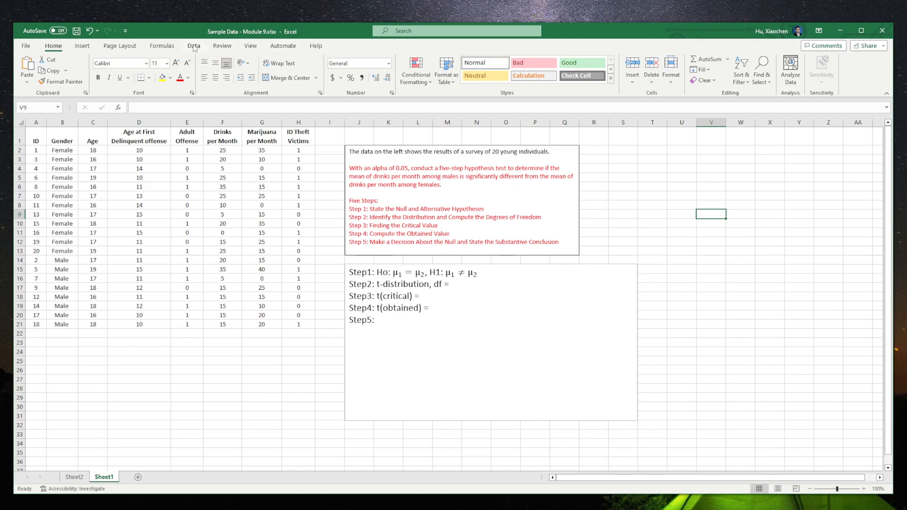
# Run t-Test: Two-Sample Assuming Equal Variances on F2:F13 and F14:F21 into a new sheet.
pyautogui.click(193, 46)
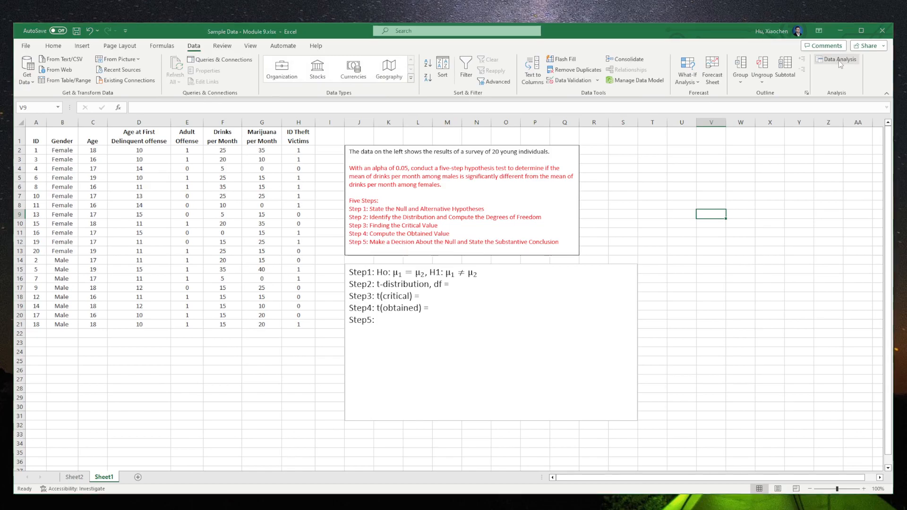
pyautogui.click(835, 62)
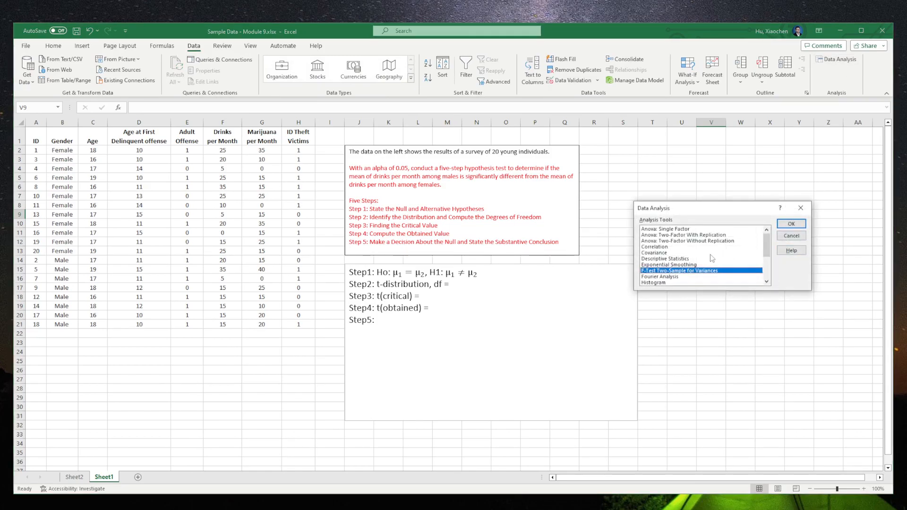
pyautogui.scroll(-3)
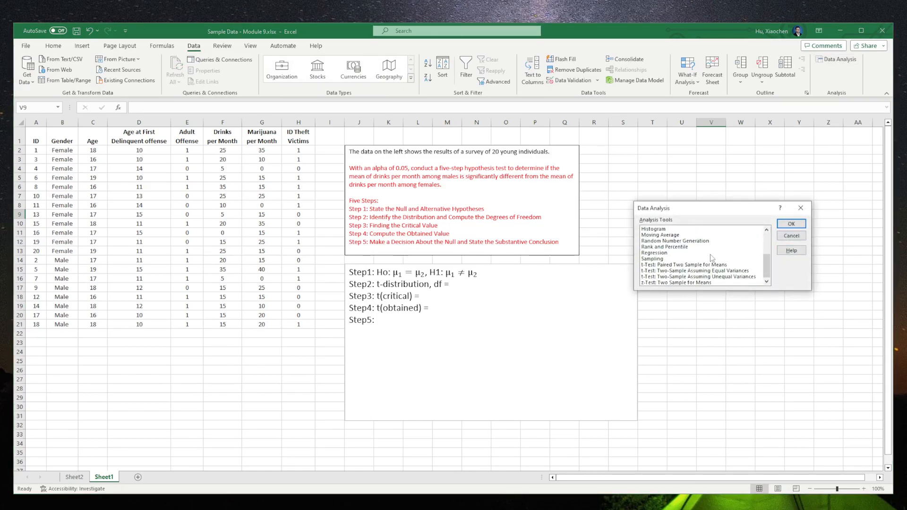
pyautogui.click(684, 264)
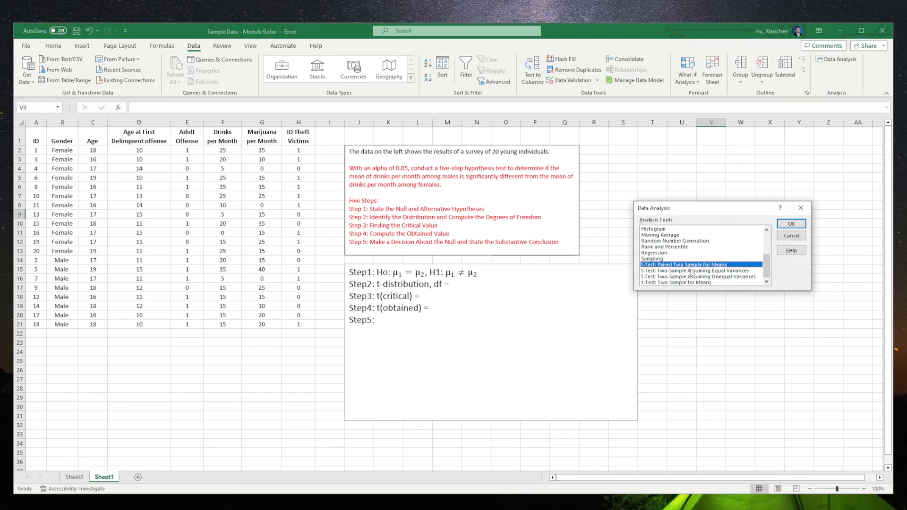
pyautogui.click(697, 271)
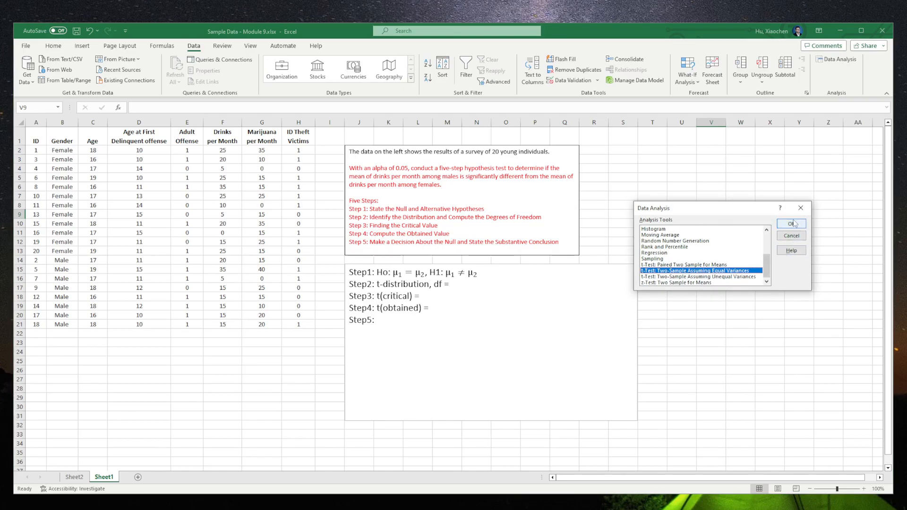
pyautogui.moveTo(794, 224)
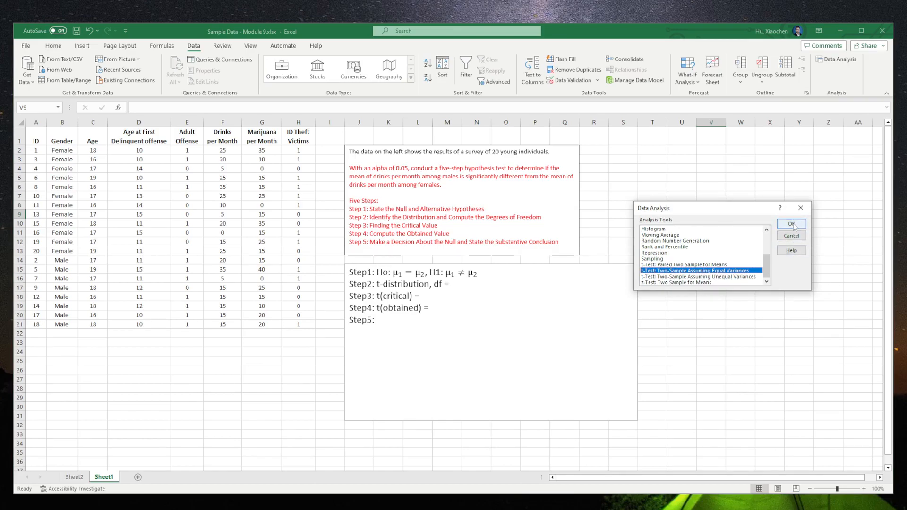
pyautogui.click(791, 224)
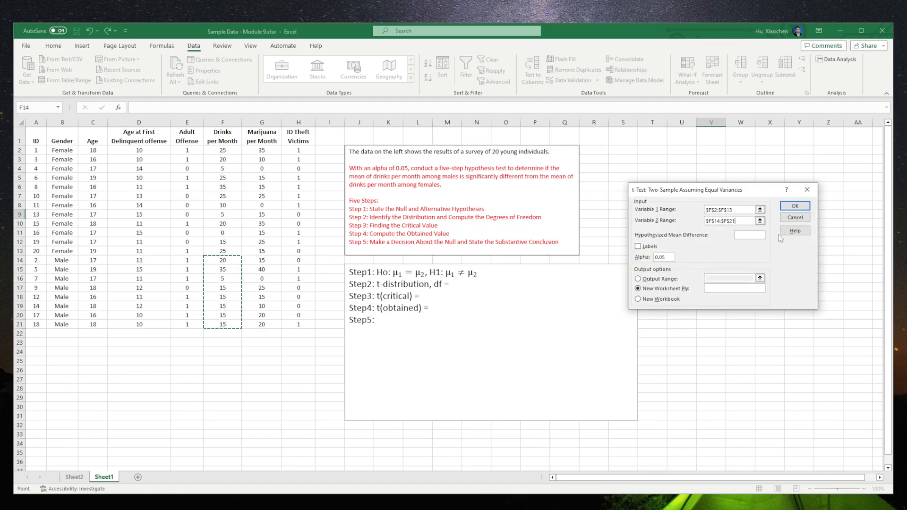
pyautogui.click(793, 206)
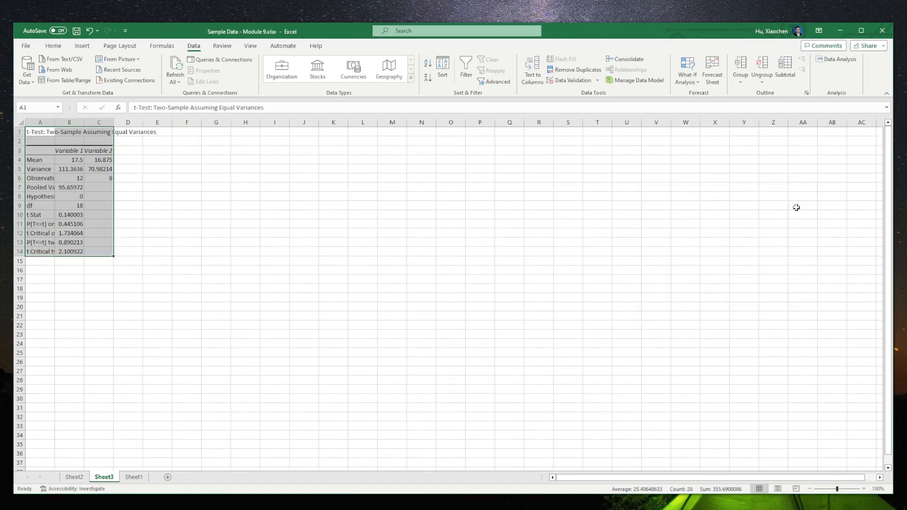
# AutoFit the t-test output columns and relabel the variable headers female and male.
pyautogui.click(53, 46)
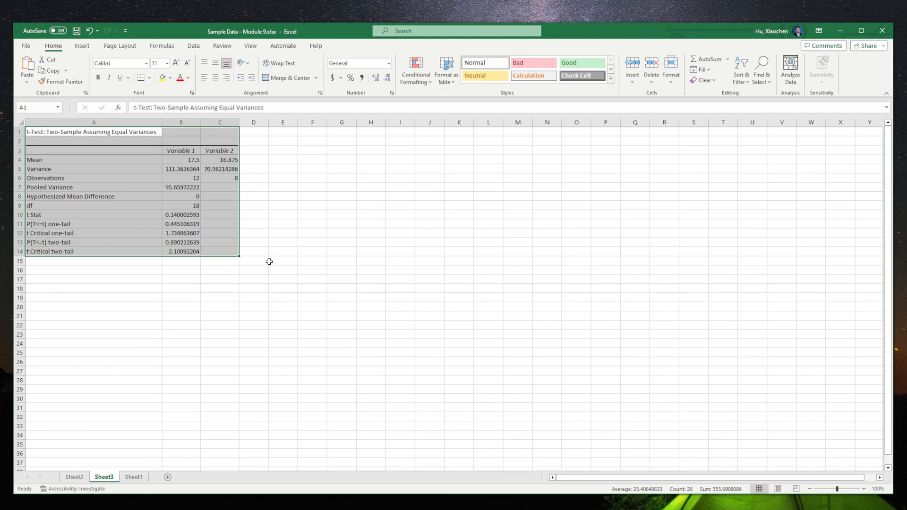
pyautogui.click(180, 150)
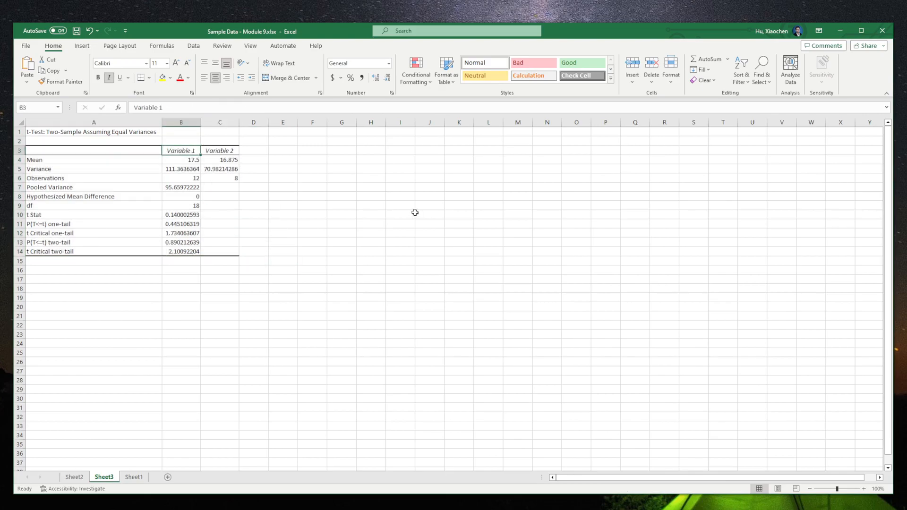
pyautogui.write('female')
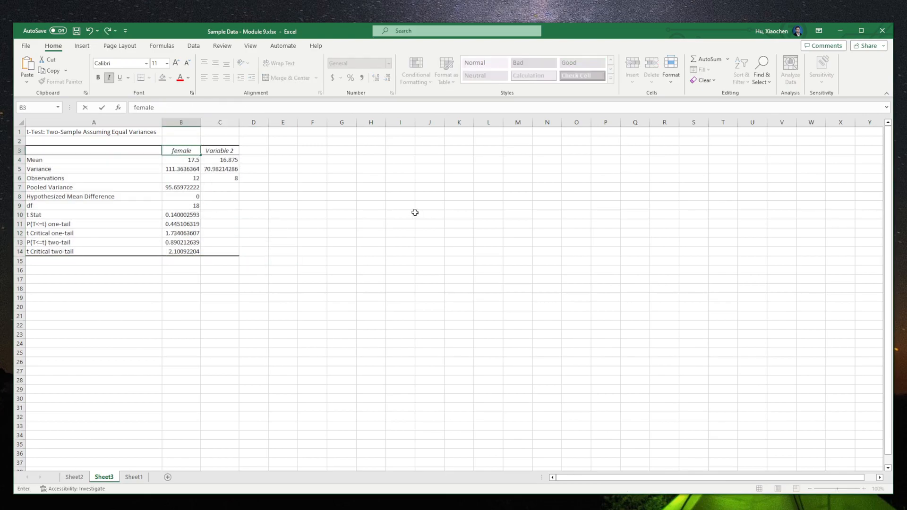
pyautogui.write('ma')
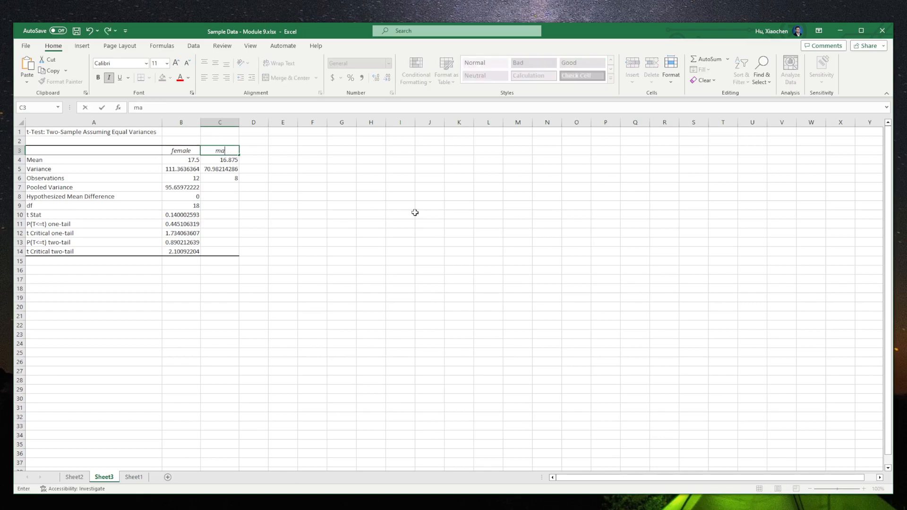
pyautogui.click(312, 270)
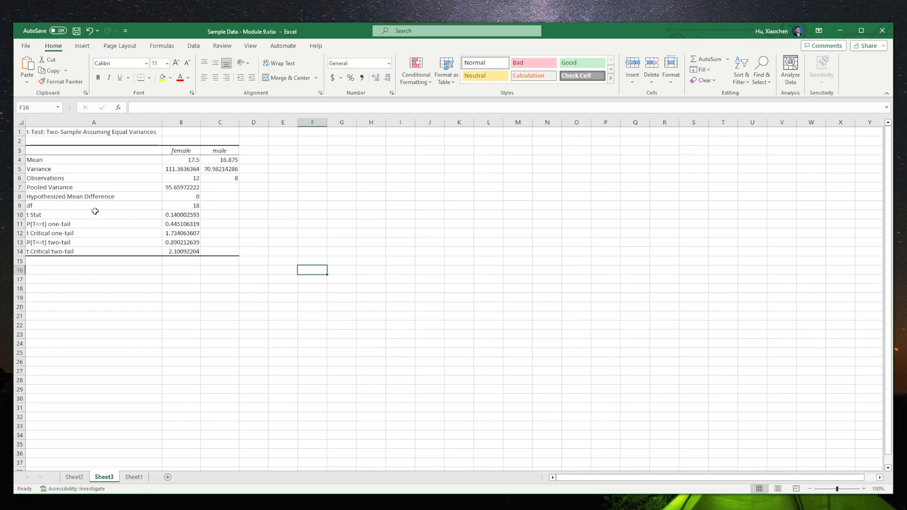
pyautogui.click(180, 205)
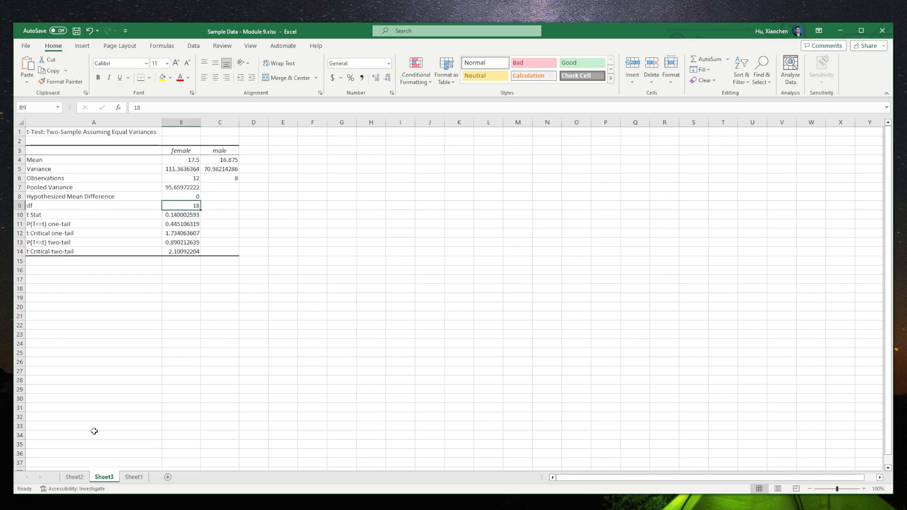
# Enter df = 18 in the Step 3 text, then deselect the red two-tail critical row.
pyautogui.click(133, 477)
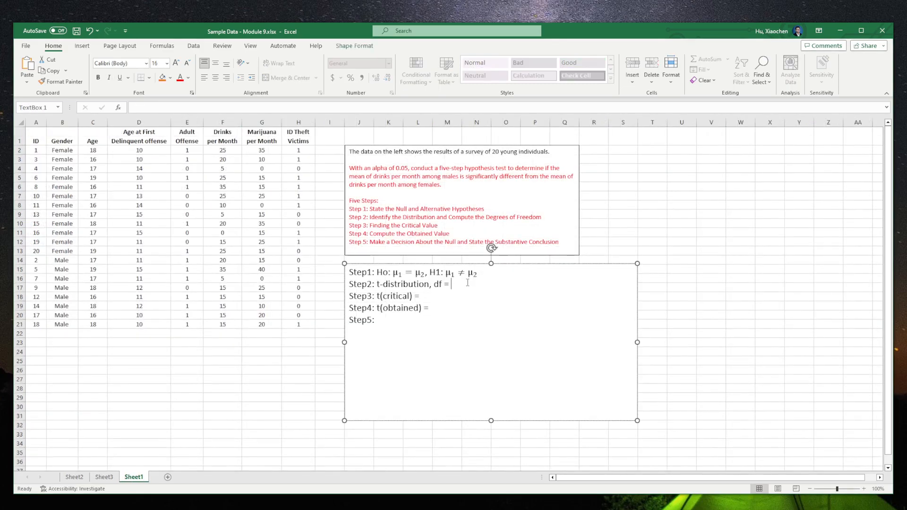
pyautogui.write('18')
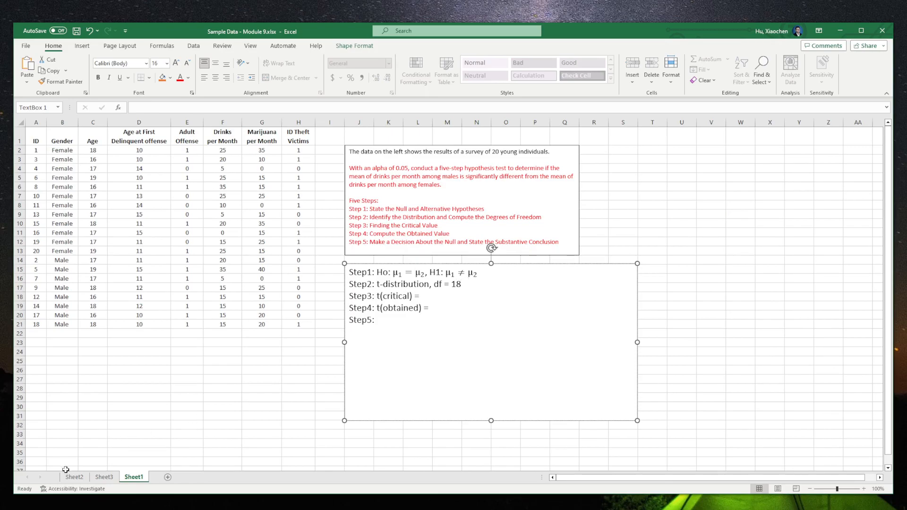
pyautogui.click(104, 477)
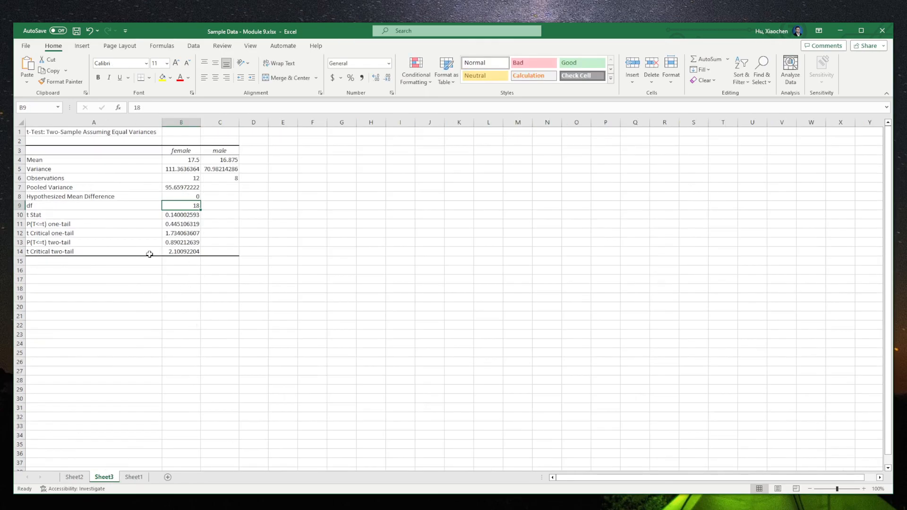
pyautogui.moveTo(85, 235)
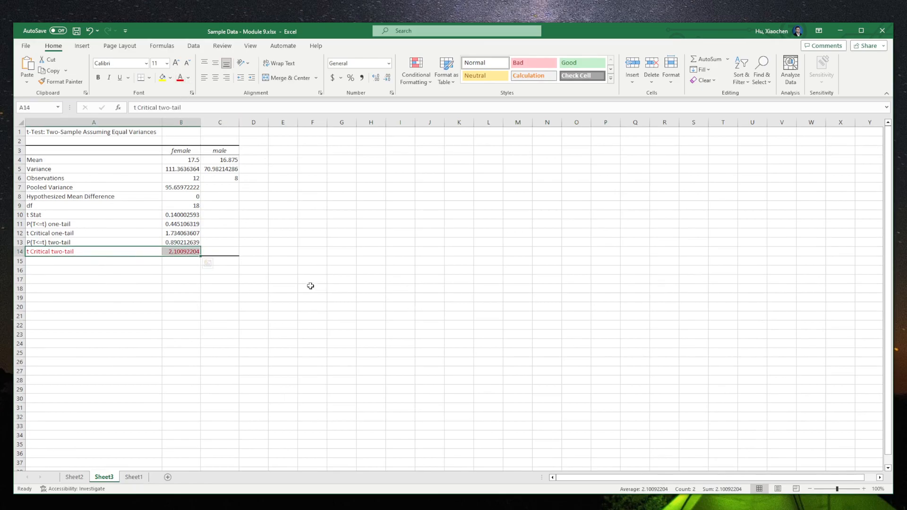
pyautogui.click(312, 279)
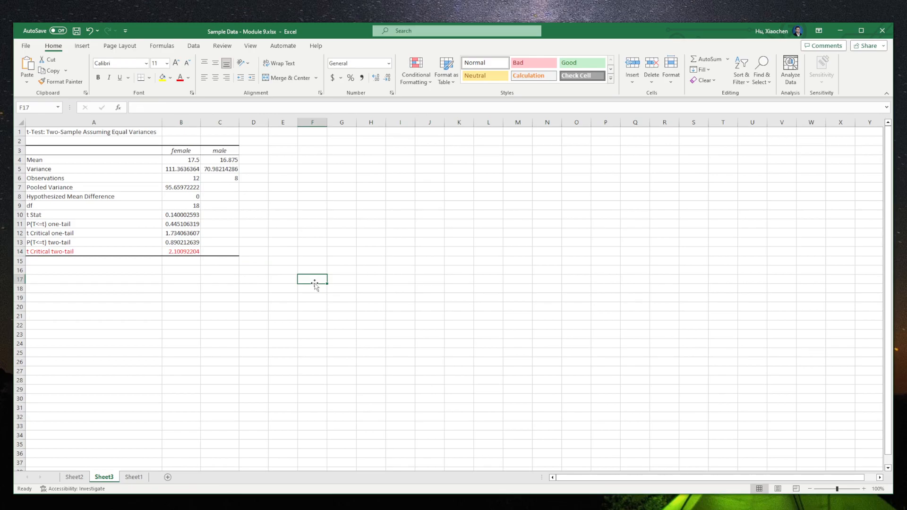
pyautogui.moveTo(186, 288)
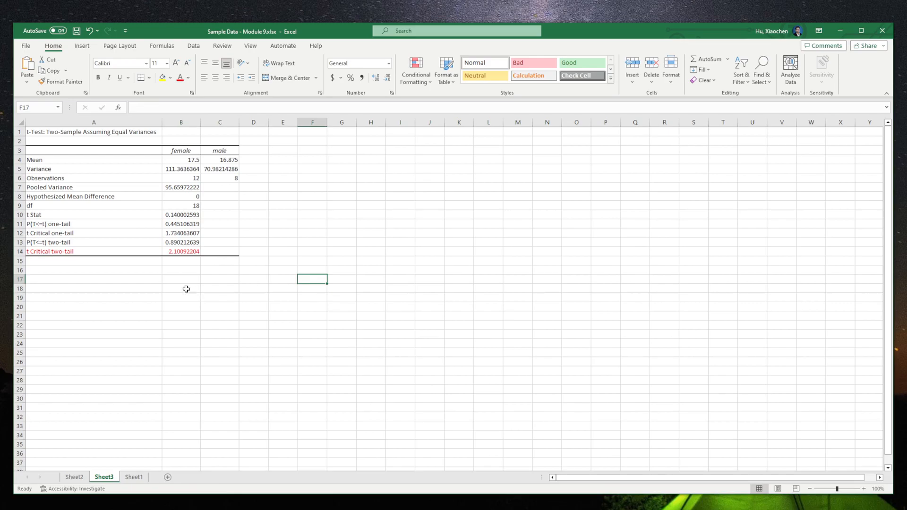
pyautogui.moveTo(177, 259)
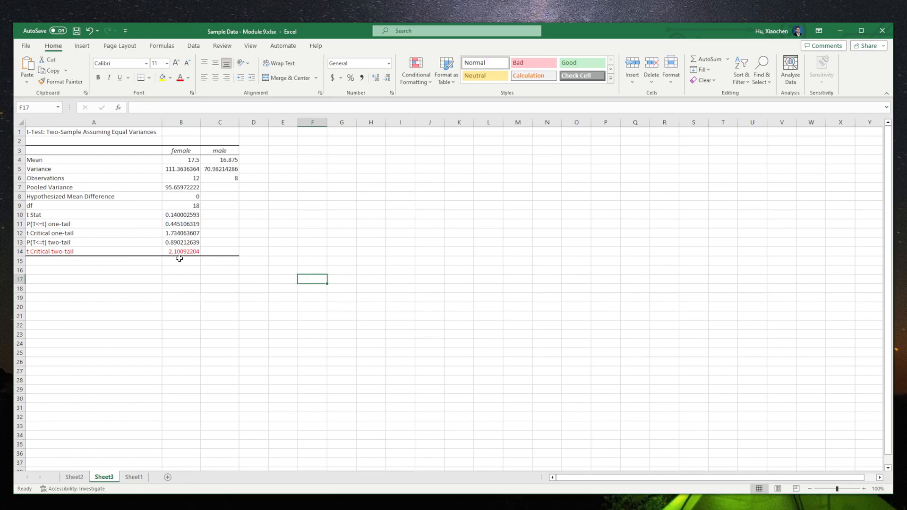
# Enter t(critical) = 2.101 after 'Step3:' in the text box.
pyautogui.click(133, 477)
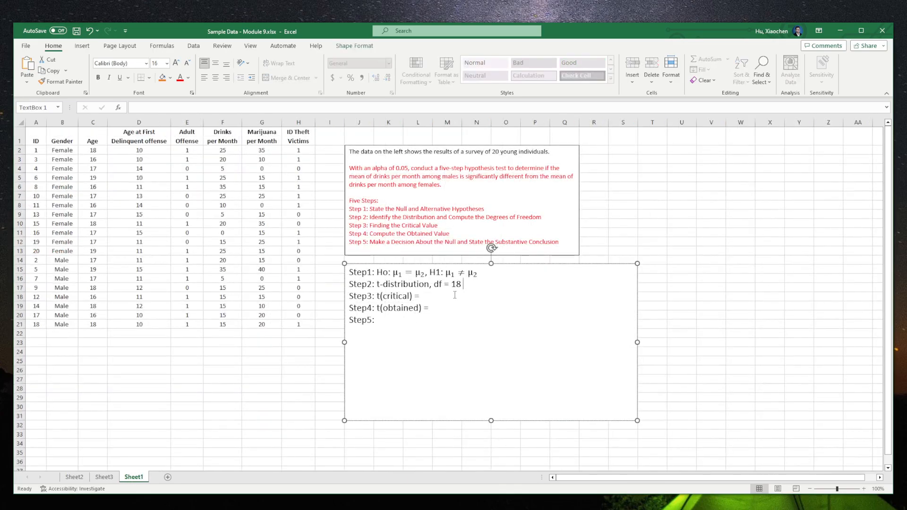
pyautogui.write('2.101')
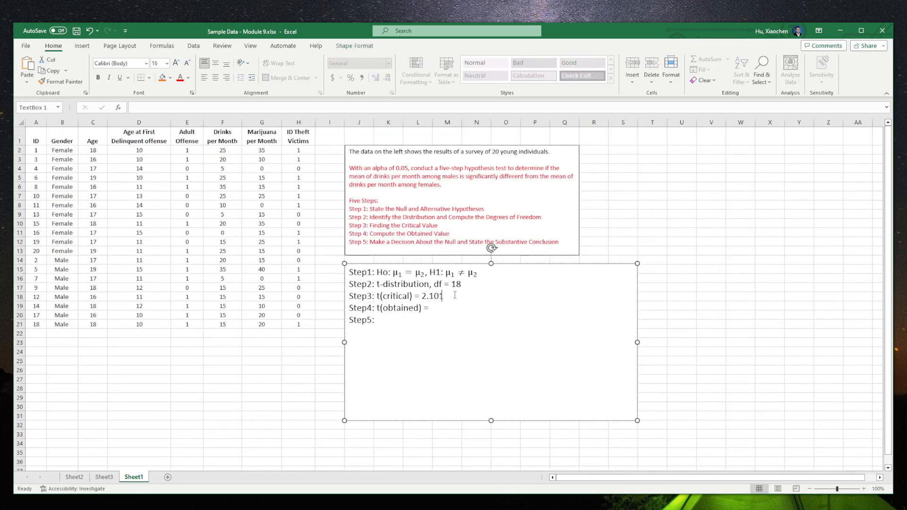
pyautogui.click(711, 306)
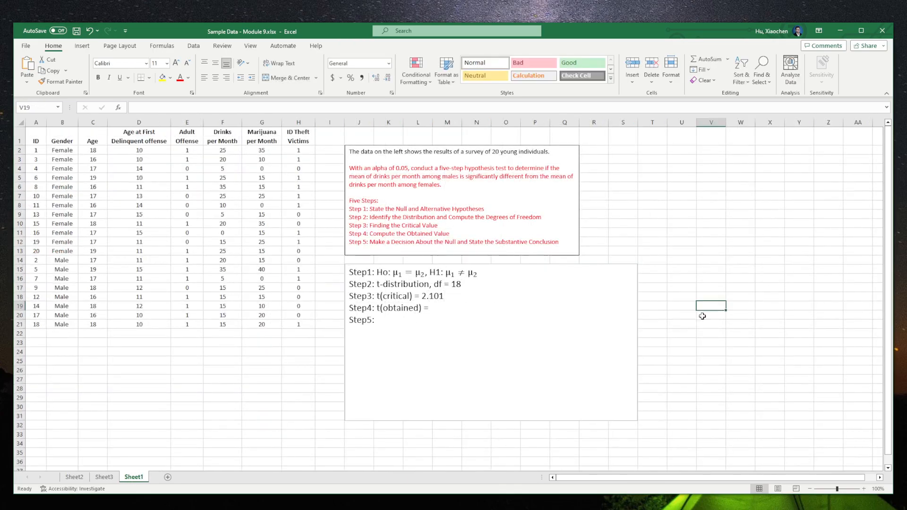
pyautogui.click(104, 477)
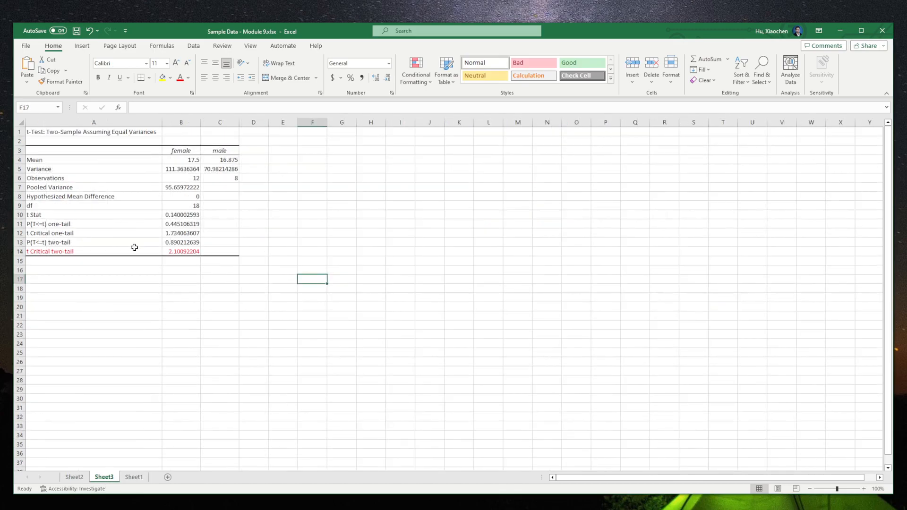
# Select the t Stat row and enter t(obtained) = 0.14 in Step 4.
pyautogui.click(93, 214)
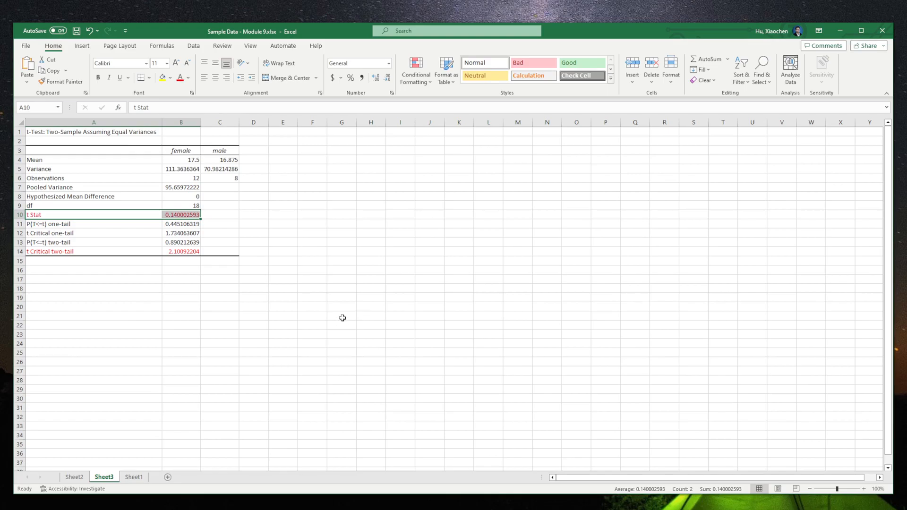
pyautogui.click(134, 477)
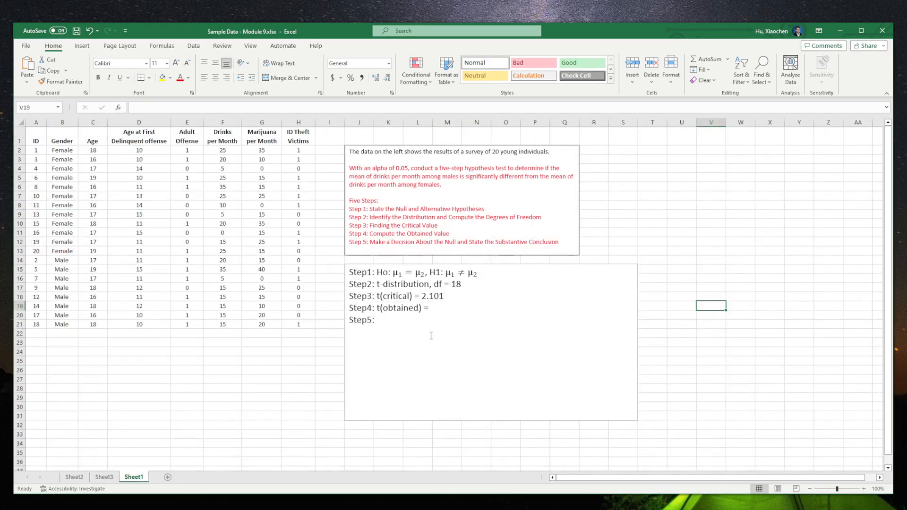
pyautogui.write('0.14')
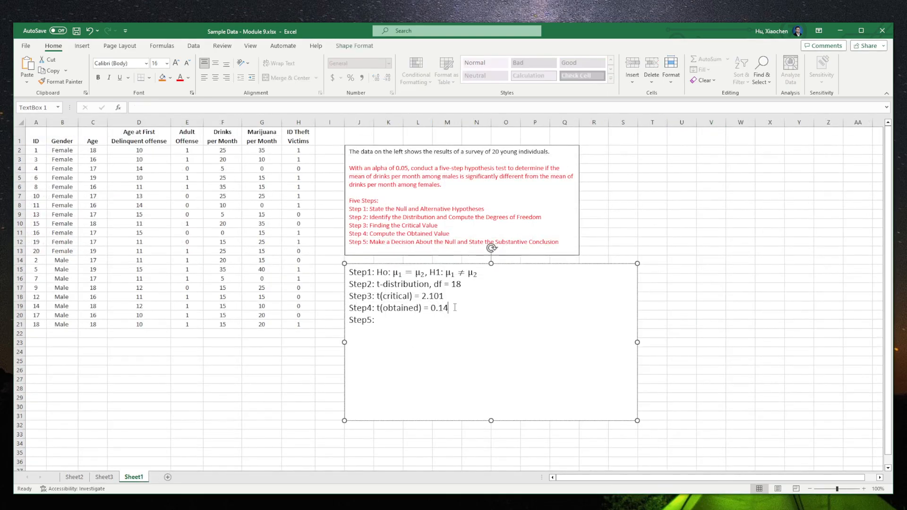
pyautogui.click(739, 288)
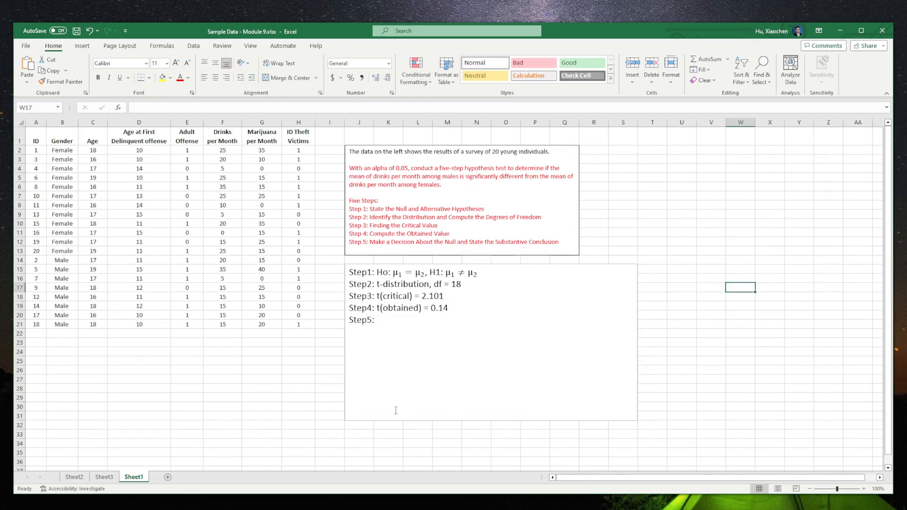
pyautogui.click(104, 476)
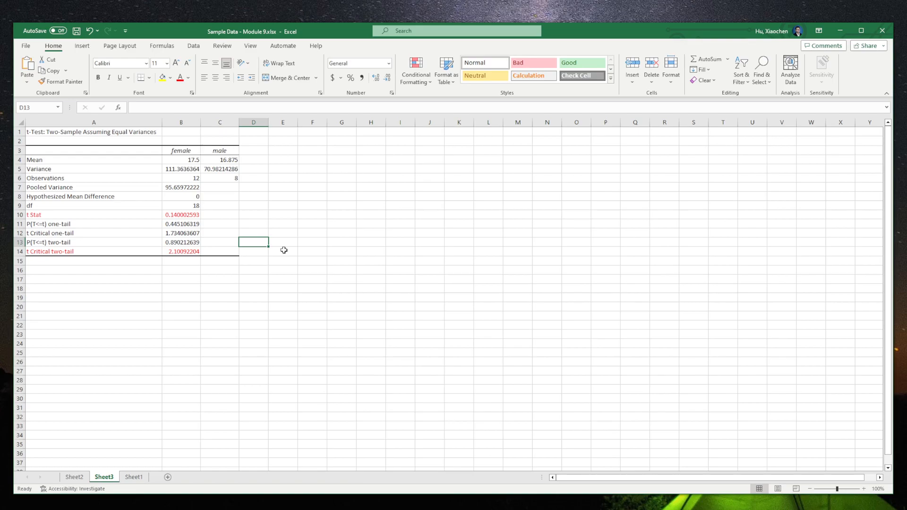
pyautogui.moveTo(162, 432)
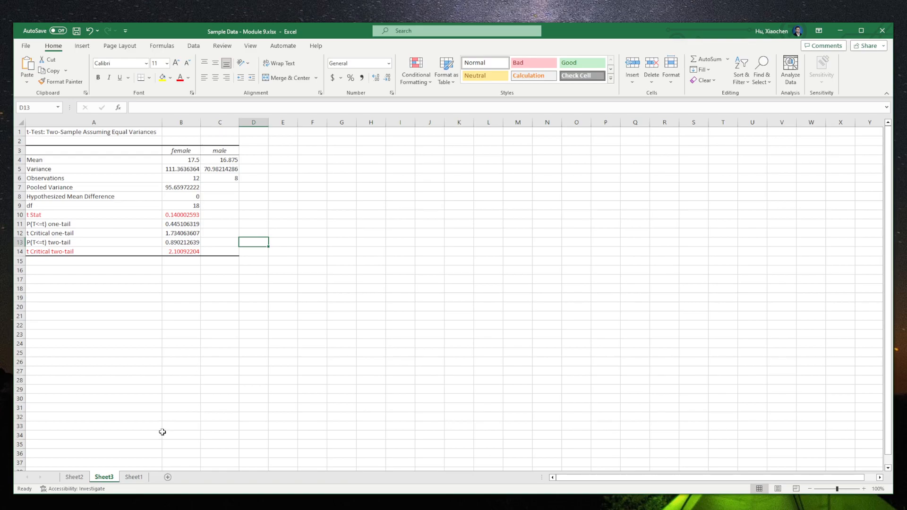
# Type 't(obtained) < t(crit), accept Ho' and the no-difference-in-drinks-per-month conclusion after 'Step5:'.
pyautogui.click(134, 476)
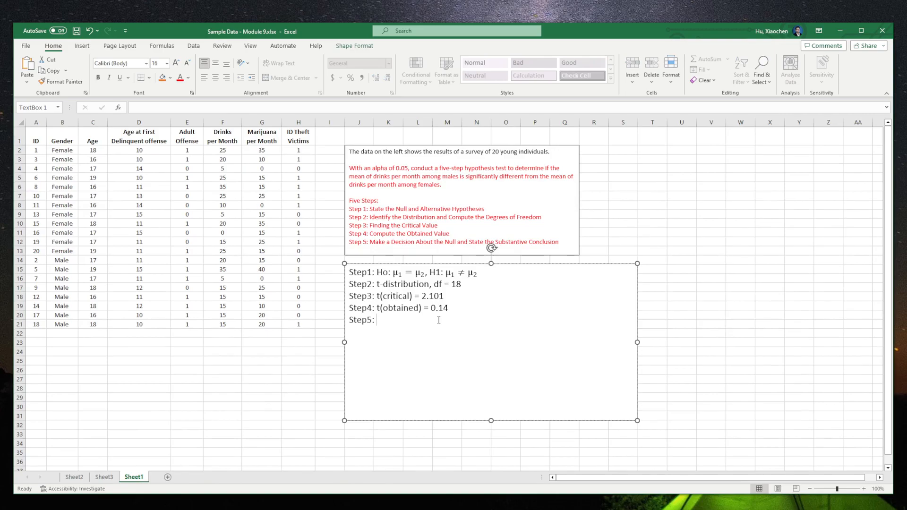
pyautogui.write('t(')
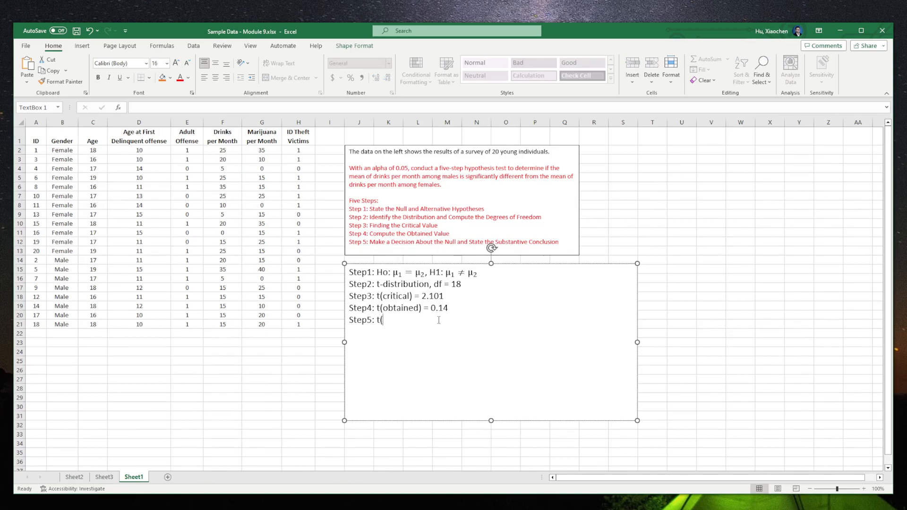
pyautogui.write('obtained)')
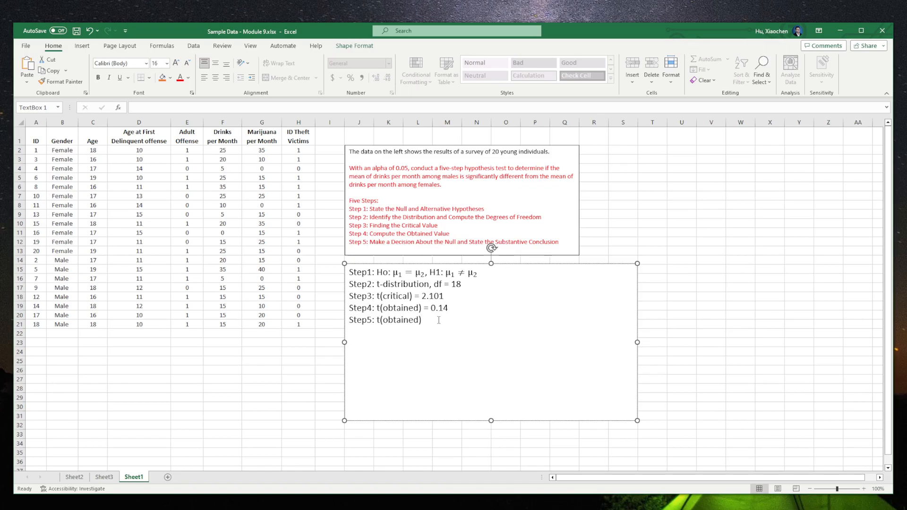
pyautogui.write('<')
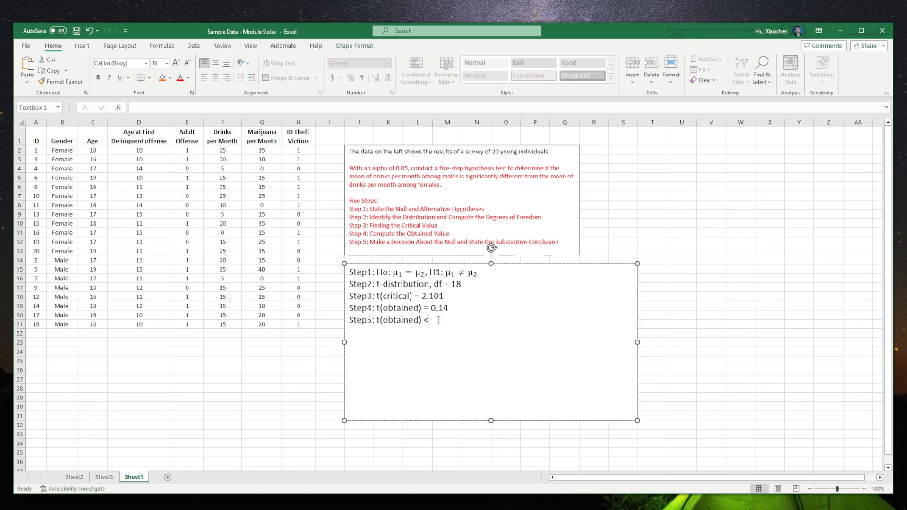
pyautogui.write('t(critical), we have t')
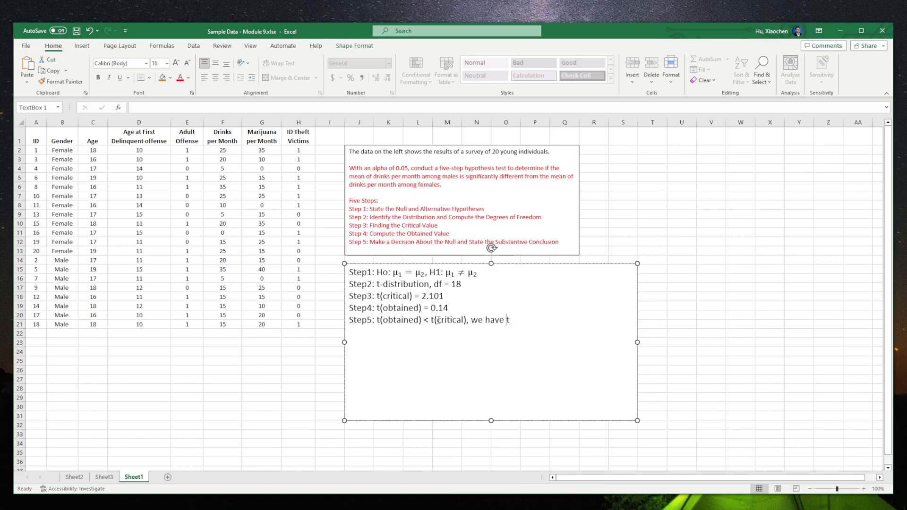
pyautogui.write('o accept H')
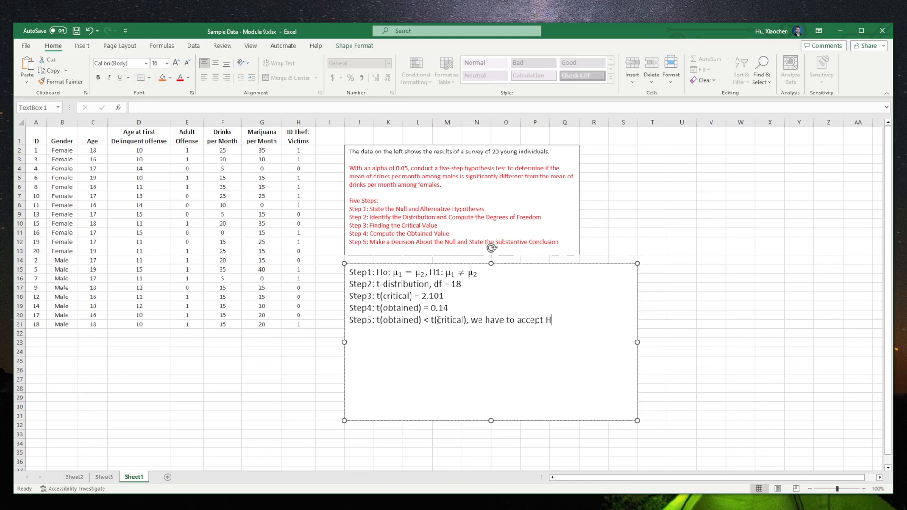
pyautogui.write('o.')
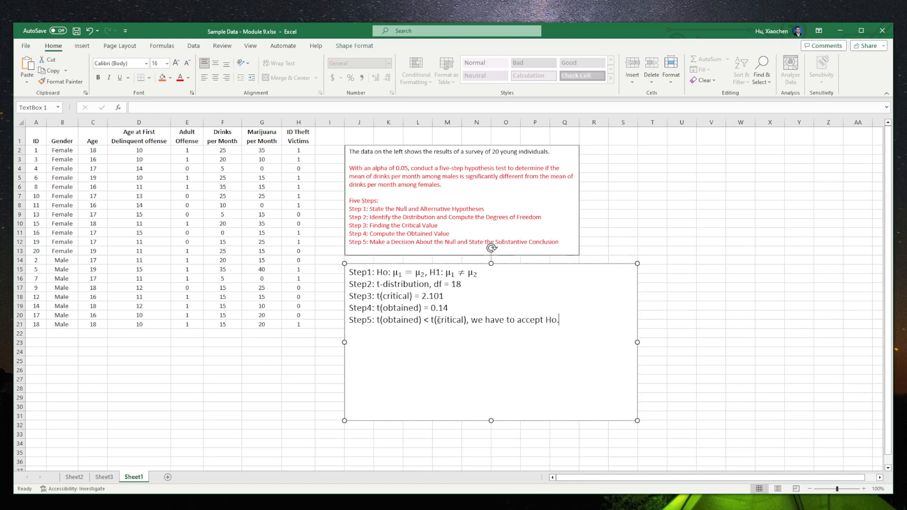
pyautogui.write('There is no')
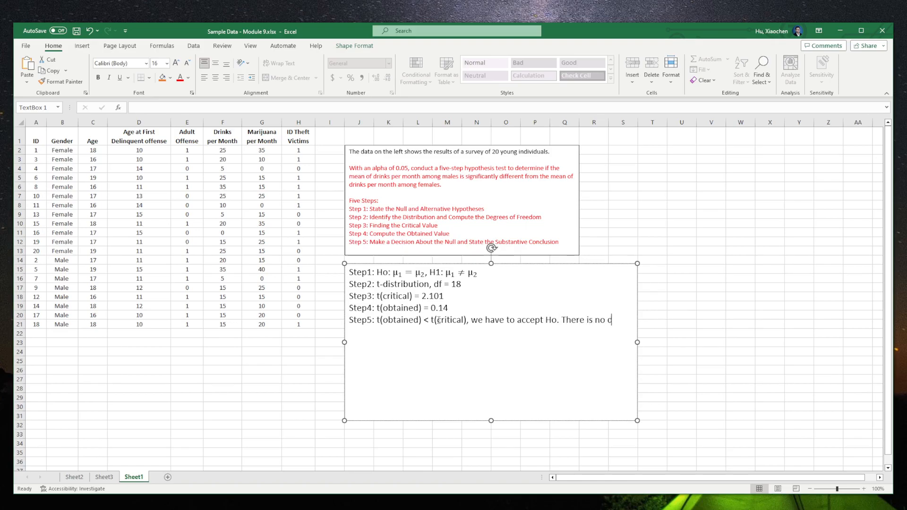
pyautogui.write('difference')
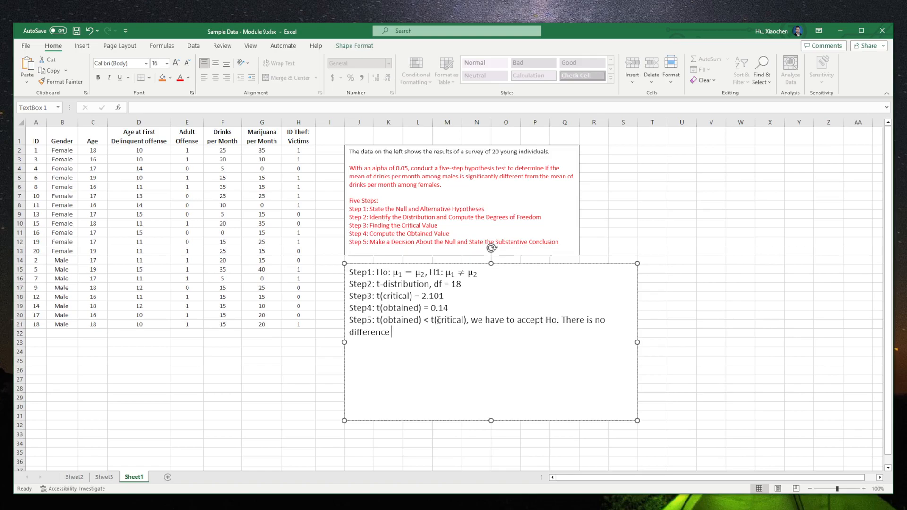
pyautogui.write('between males')
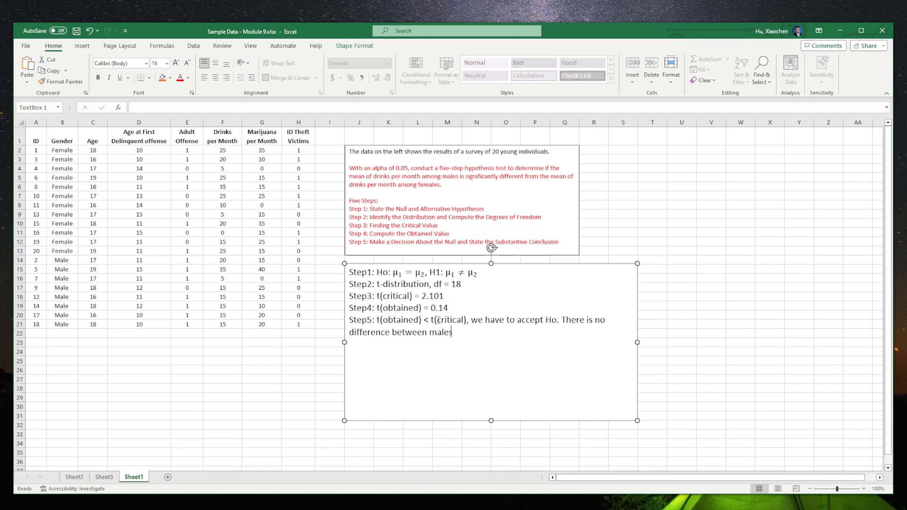
pyautogui.write('and females regarding their dr')
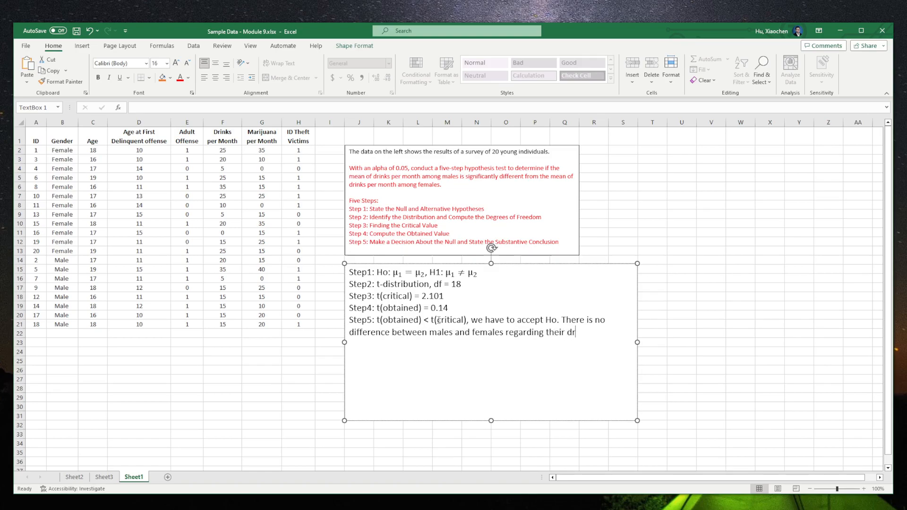
pyautogui.write('inks per month.')
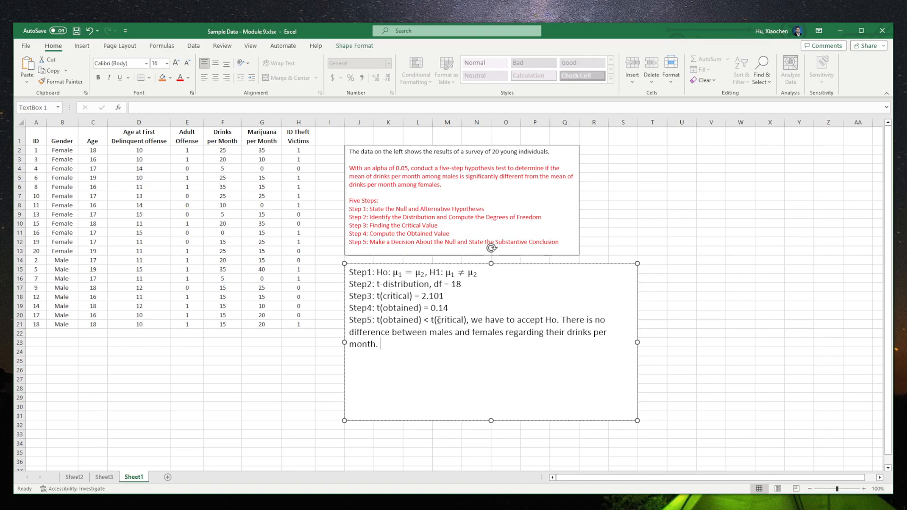
pyautogui.click(681, 333)
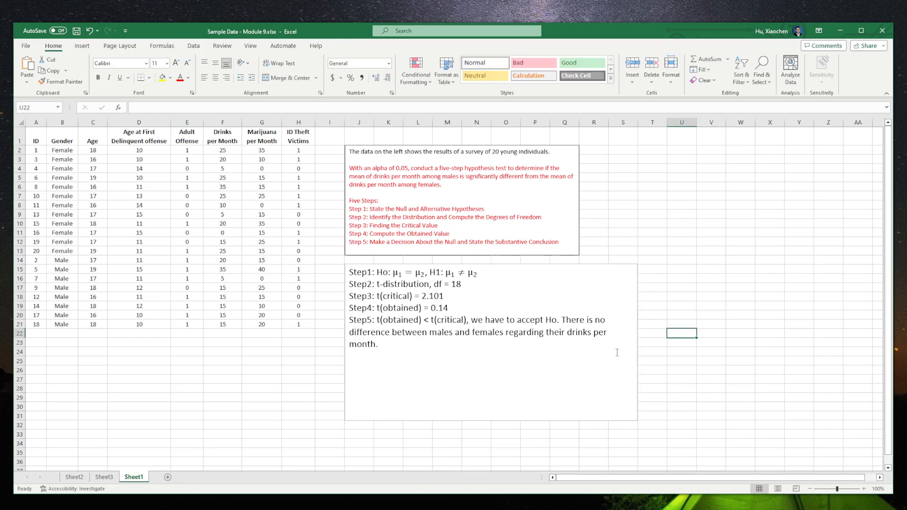
# Enter the alpha value 0.05 beside the two-tail p-value on Sheet3.
pyautogui.click(103, 476)
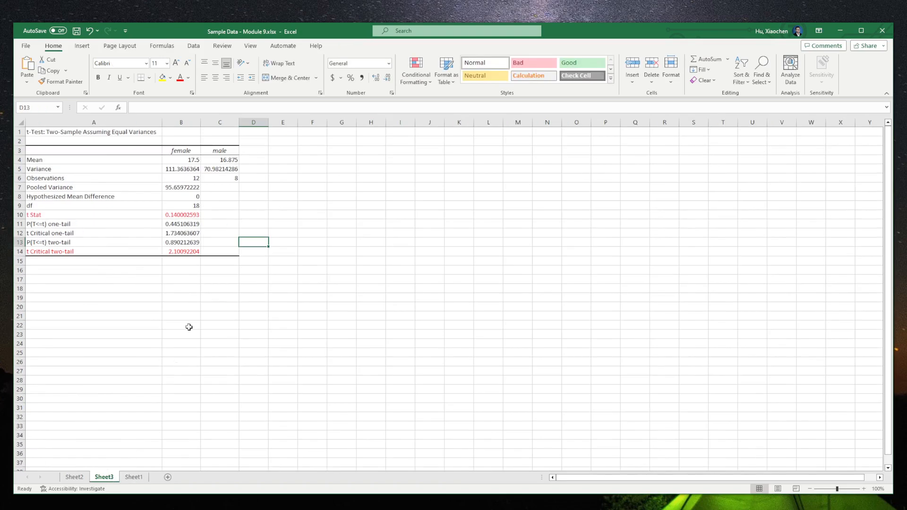
pyautogui.click(181, 160)
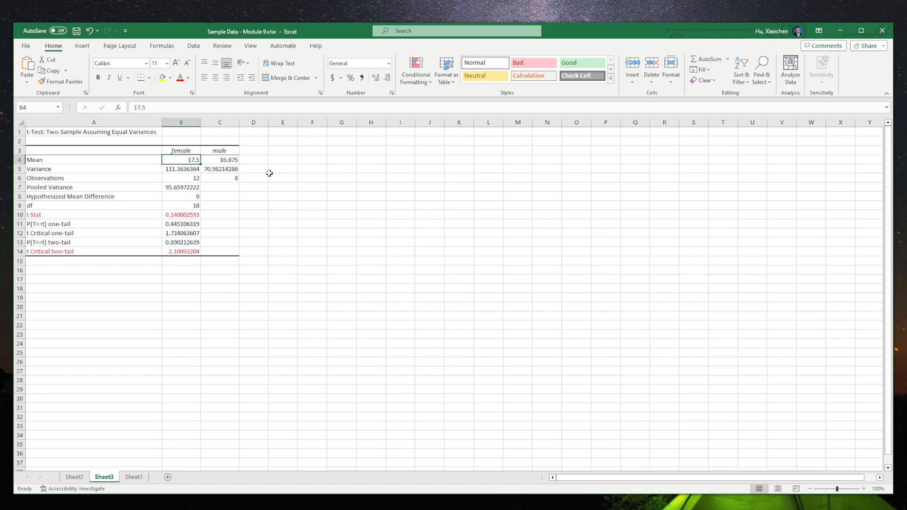
pyautogui.moveTo(255, 224)
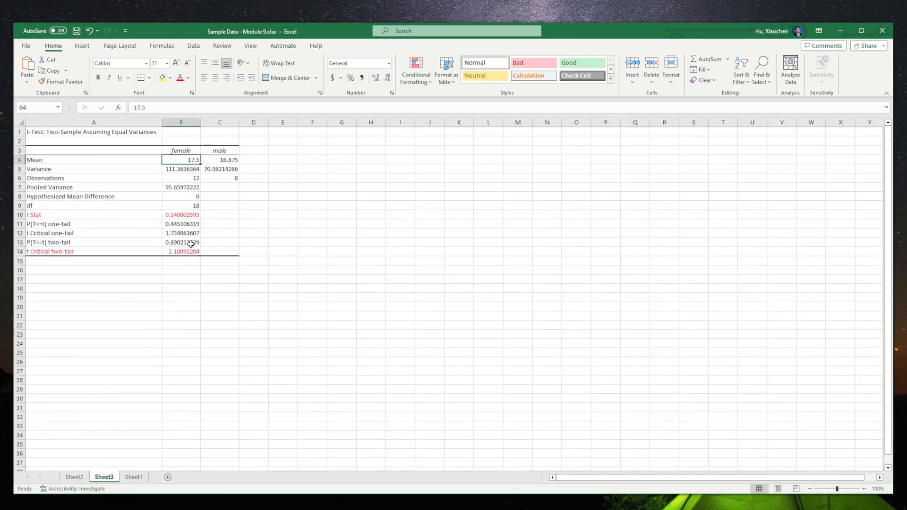
pyautogui.click(252, 239)
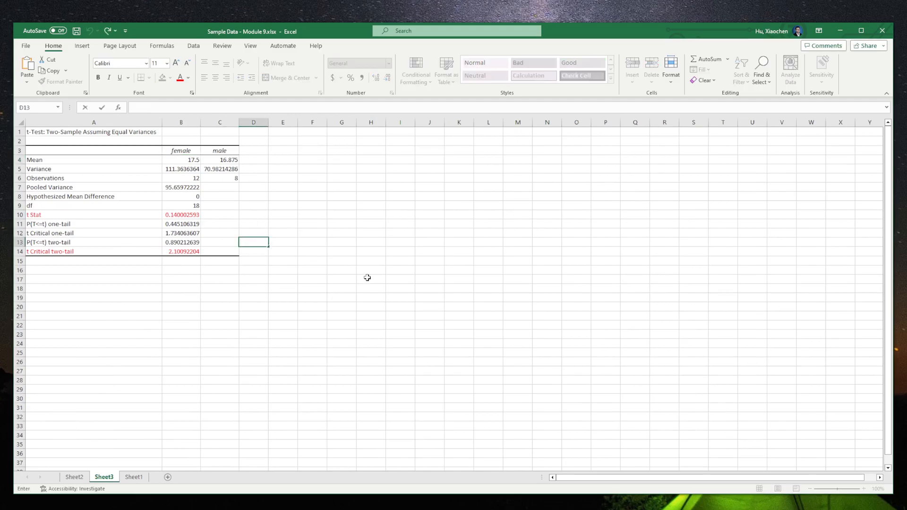
pyautogui.write('0.05')
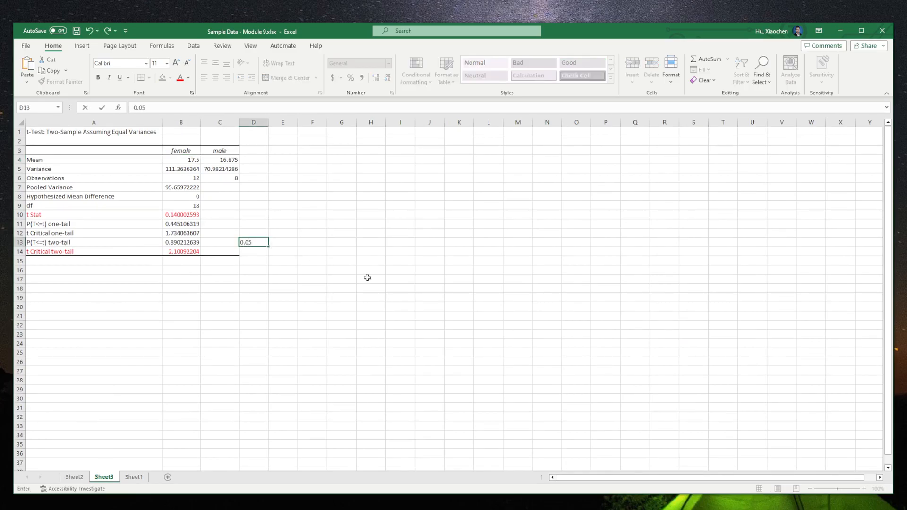
pyautogui.press('Return')
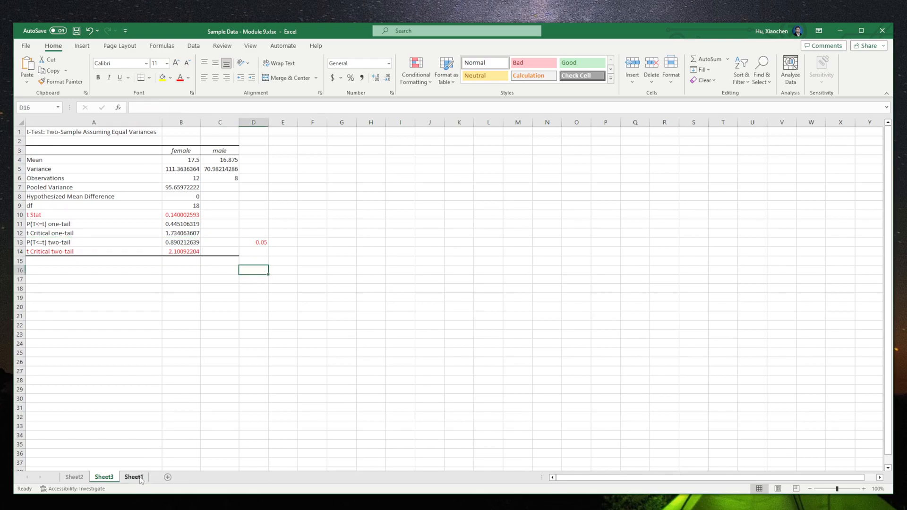
# Return to Sheet1 and enter the five-step text box for editing.
pyautogui.click(134, 477)
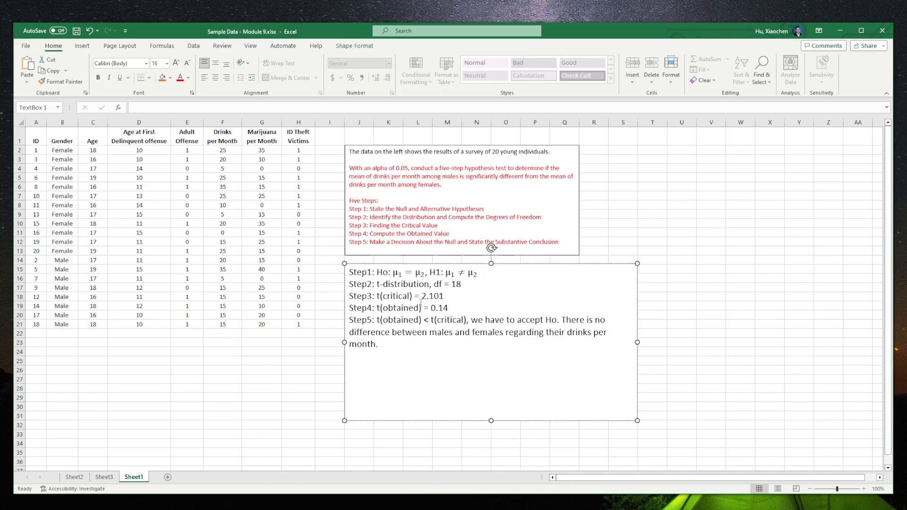
pyautogui.doubleClick(429, 296)
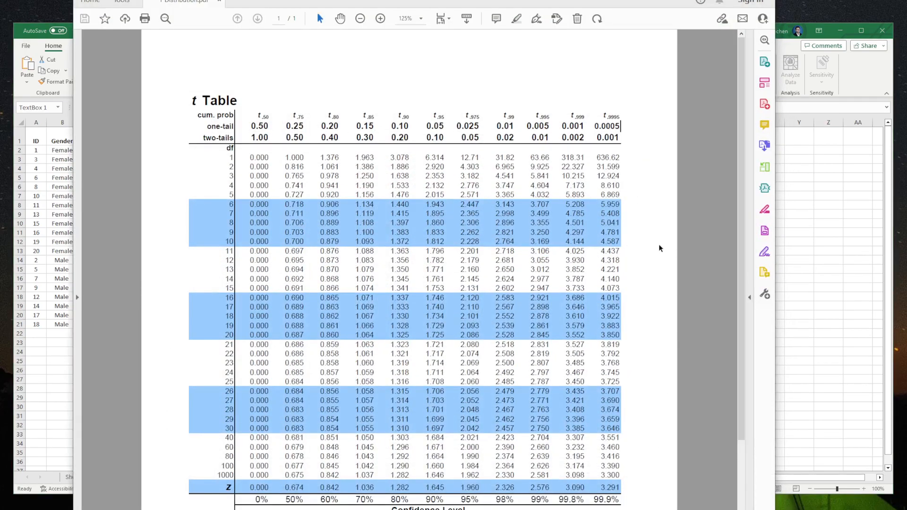
pyautogui.moveTo(628, 234)
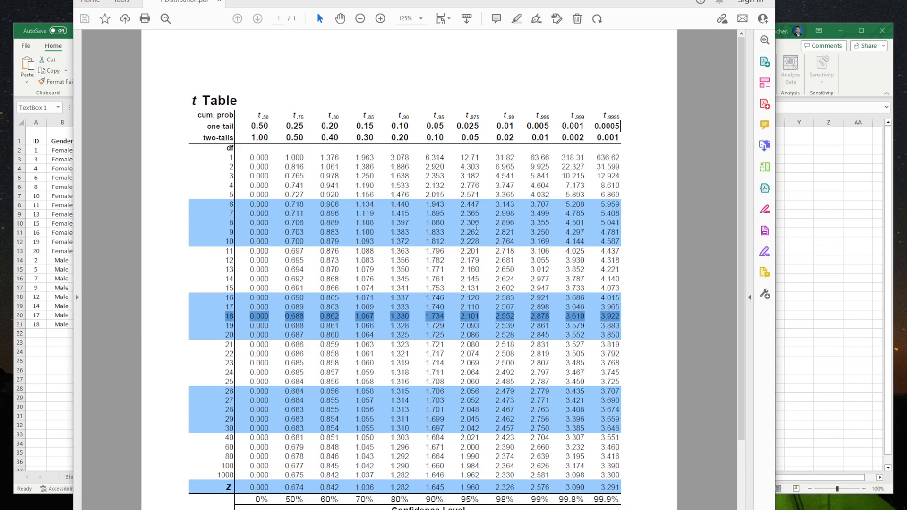
pyautogui.moveTo(466, 324)
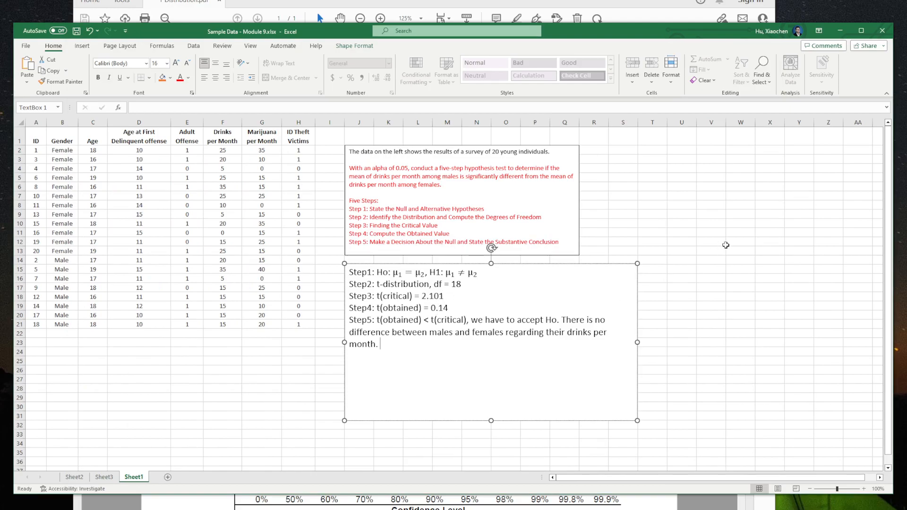
# On Sheet2, note p=0.01 in F9 and select the 0.05 alpha in D9.
pyautogui.click(740, 241)
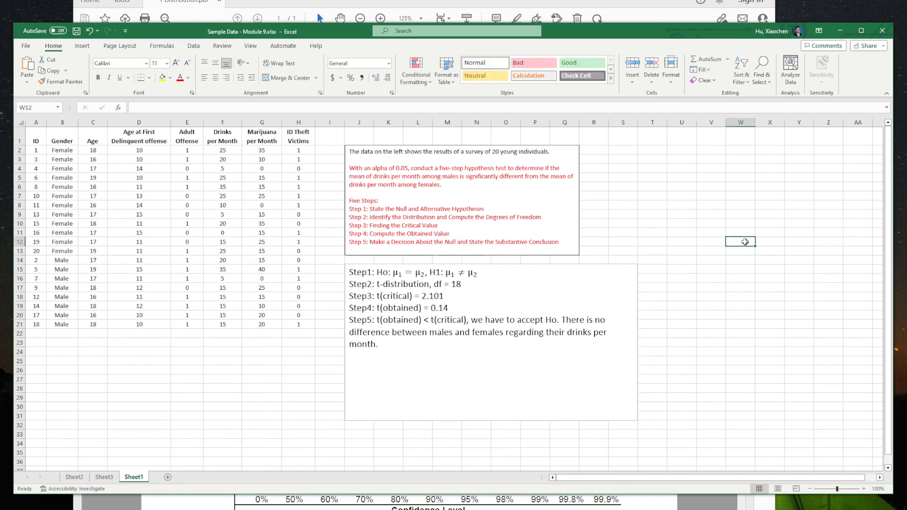
pyautogui.moveTo(121, 432)
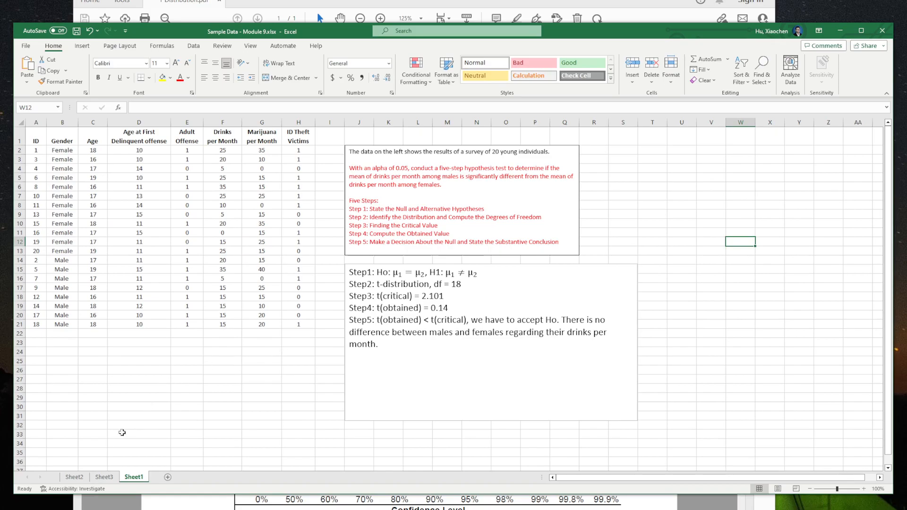
pyautogui.click(74, 477)
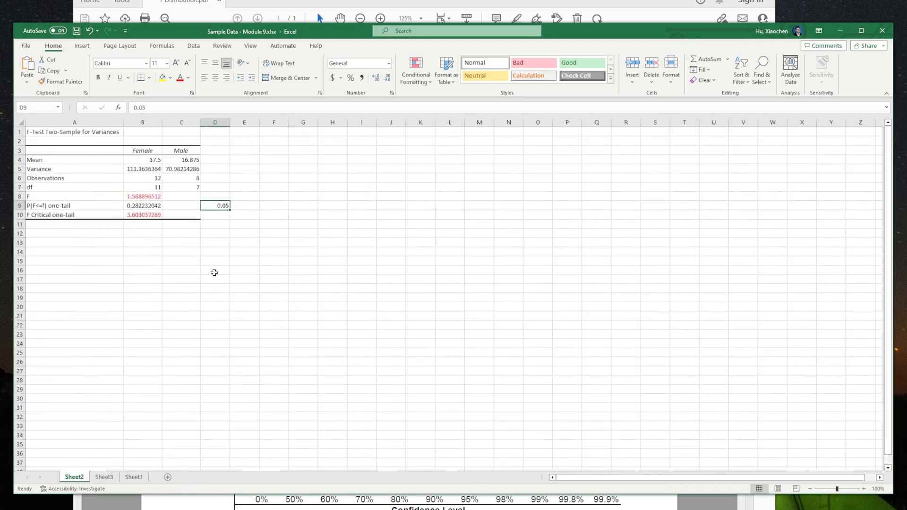
pyautogui.moveTo(278, 212)
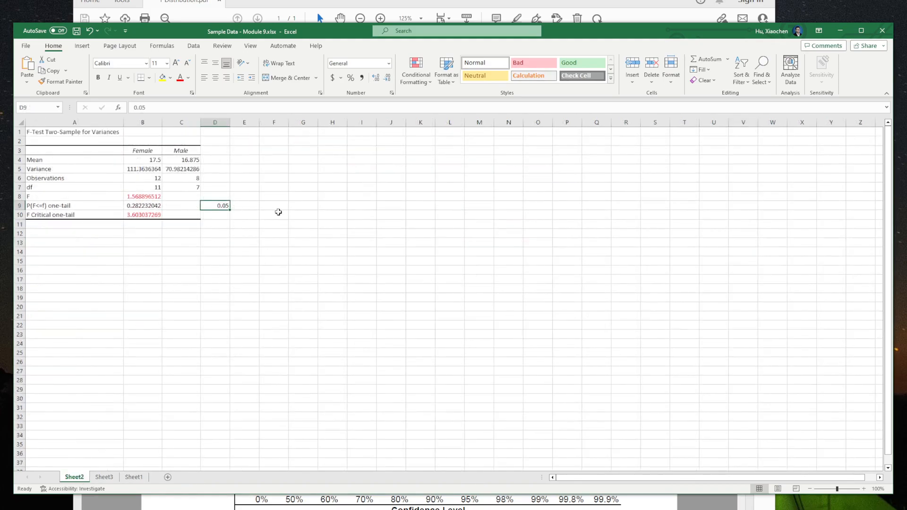
pyautogui.click(273, 206)
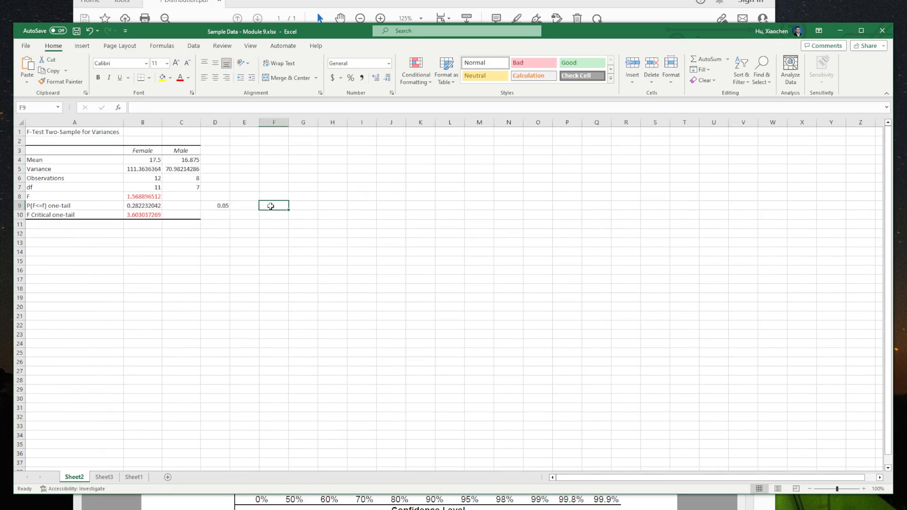
pyautogui.write('p=0.01')
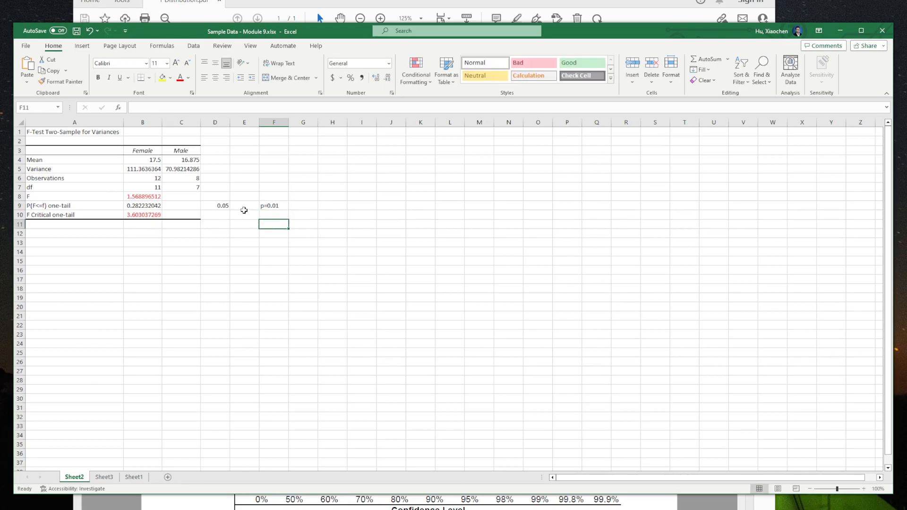
pyautogui.click(214, 206)
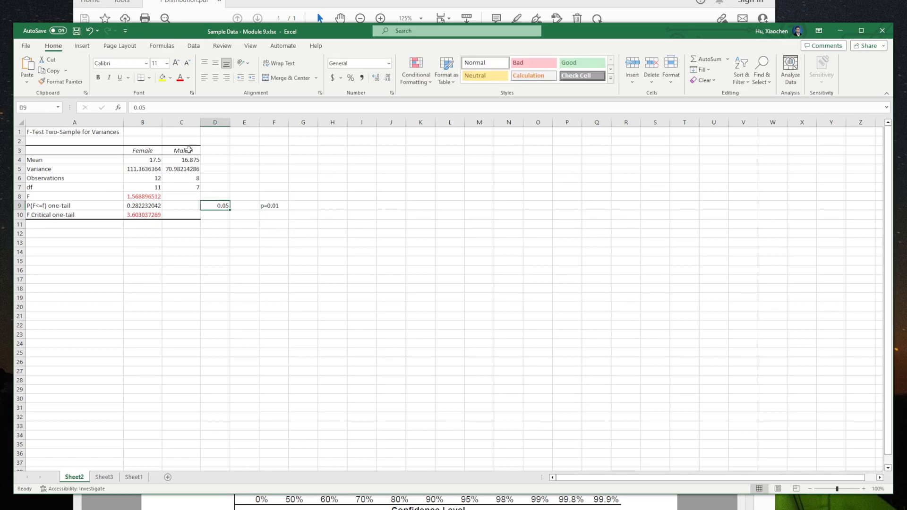
pyautogui.moveTo(350, 209)
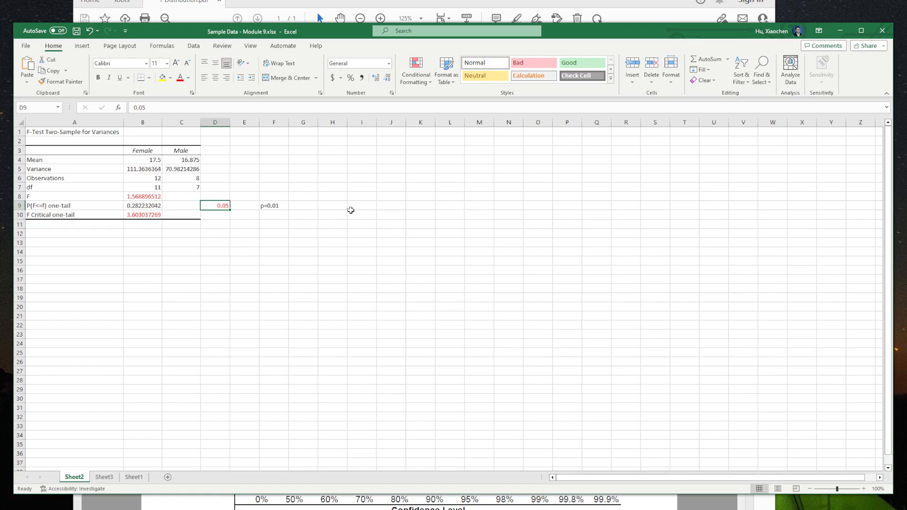
pyautogui.click(133, 476)
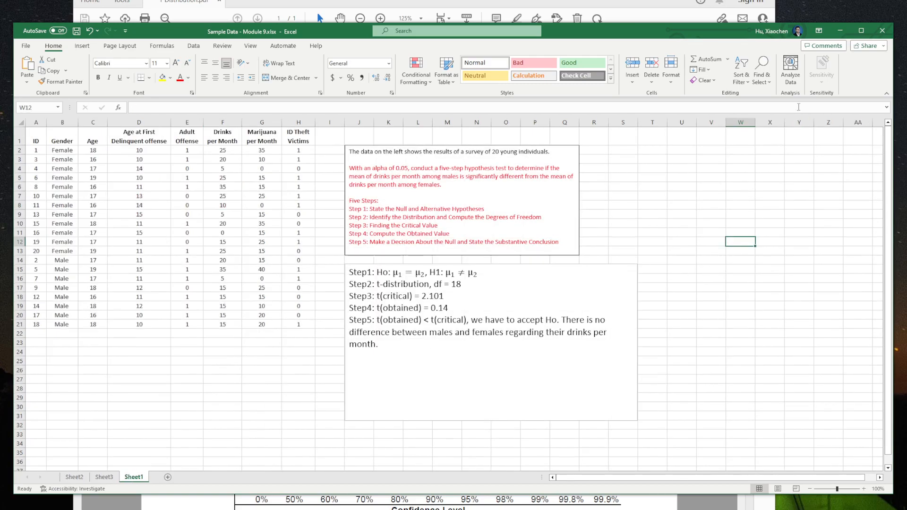
pyautogui.click(193, 46)
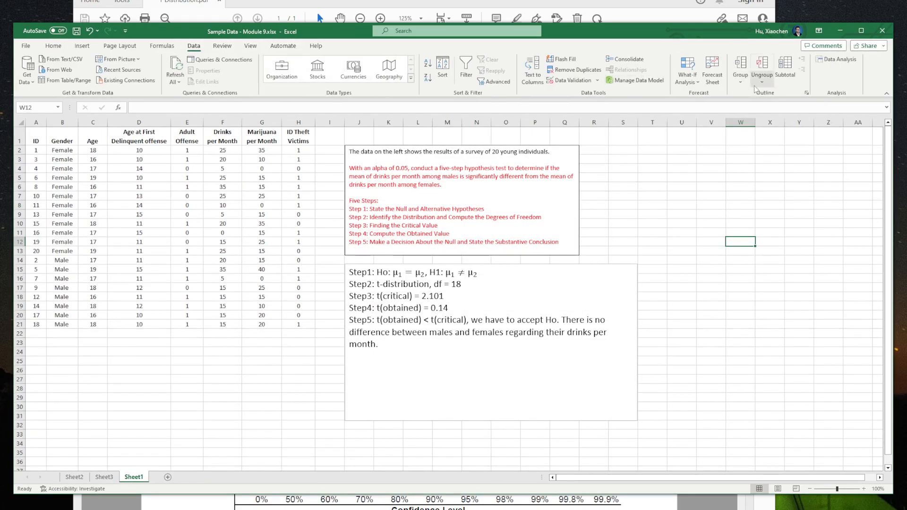
pyautogui.click(837, 62)
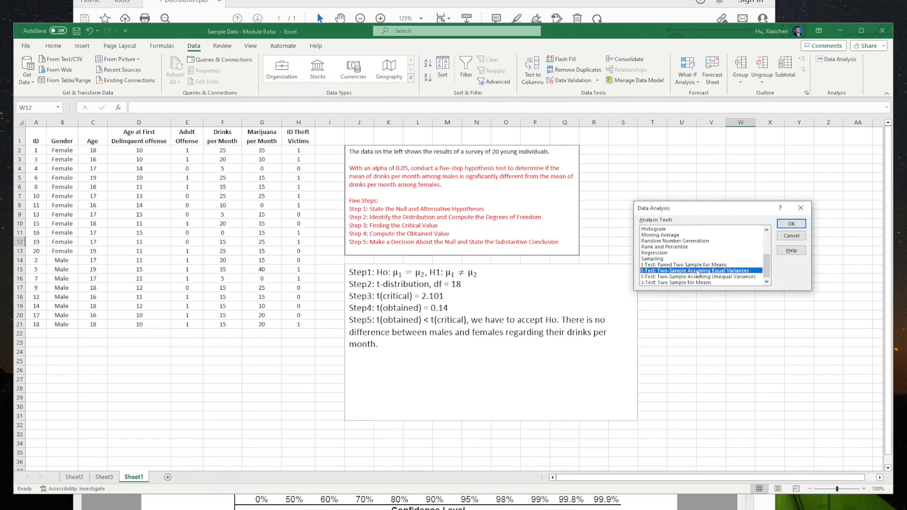
pyautogui.click(700, 276)
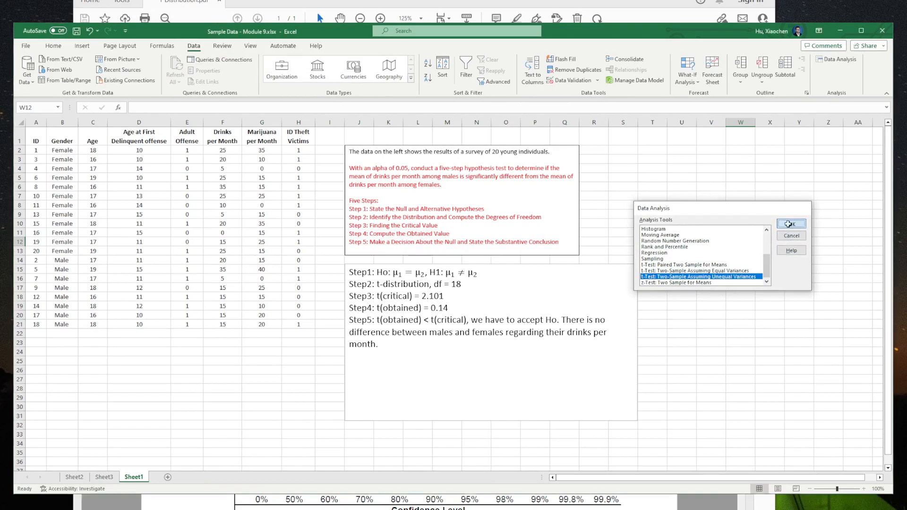
pyautogui.click(791, 224)
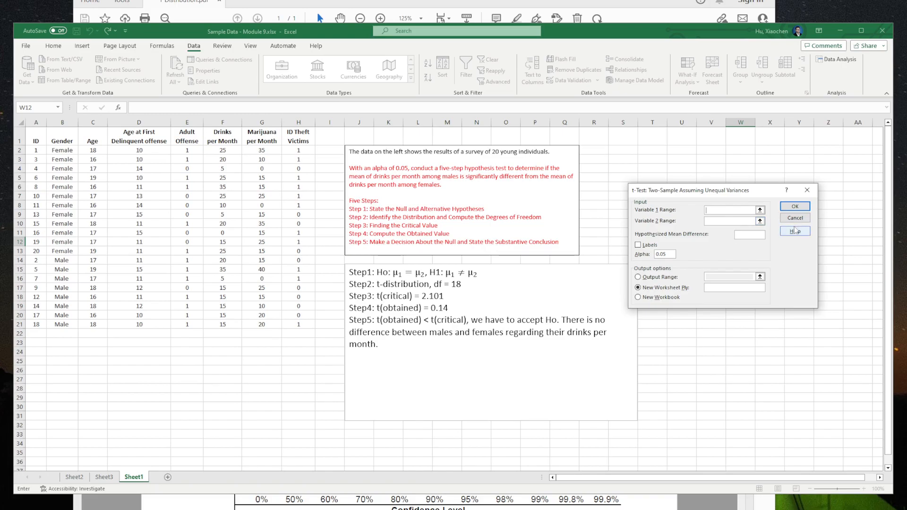
pyautogui.click(794, 219)
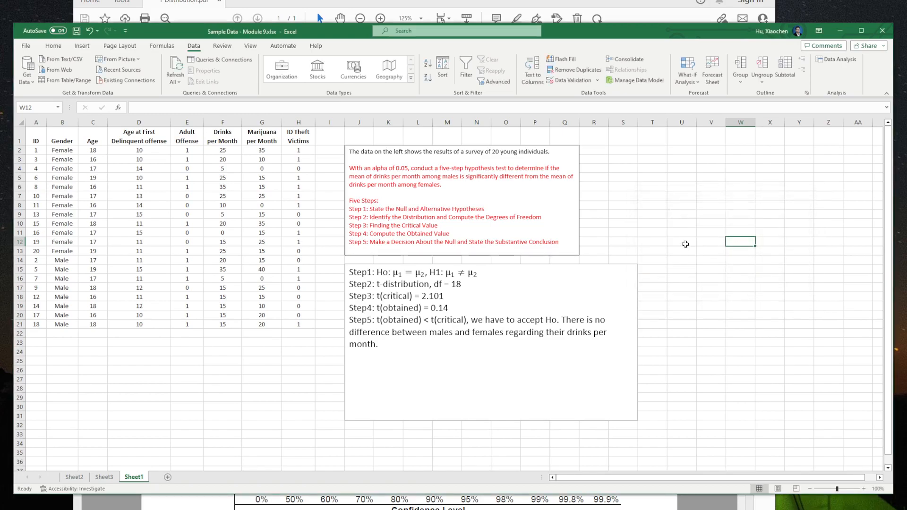
pyautogui.moveTo(576, 222)
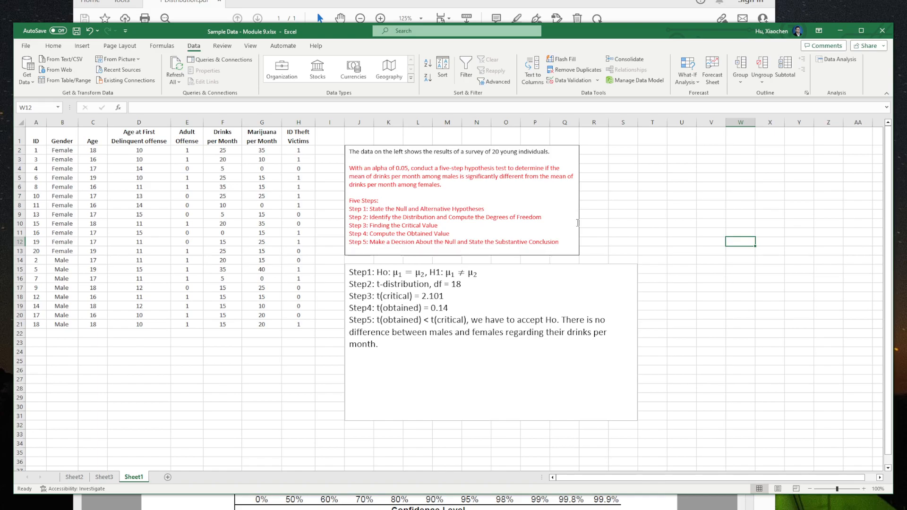
pyautogui.moveTo(836, 74)
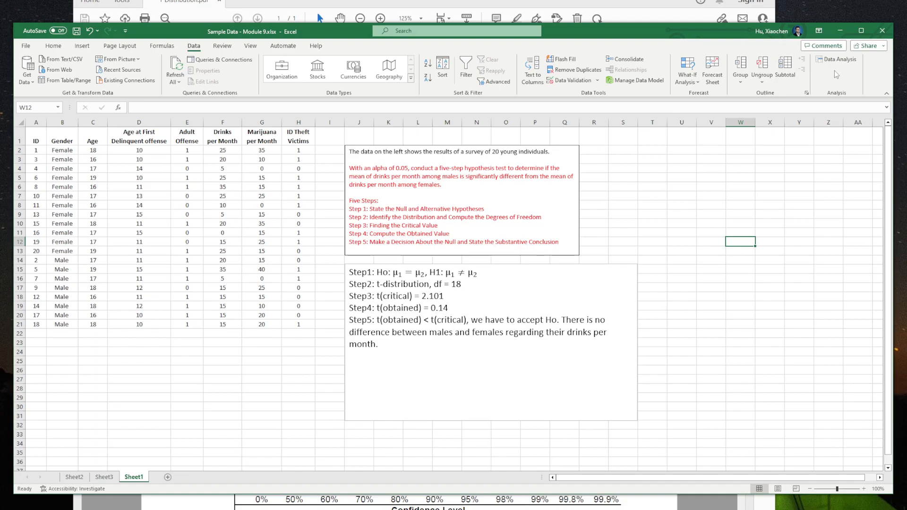
pyautogui.click(836, 59)
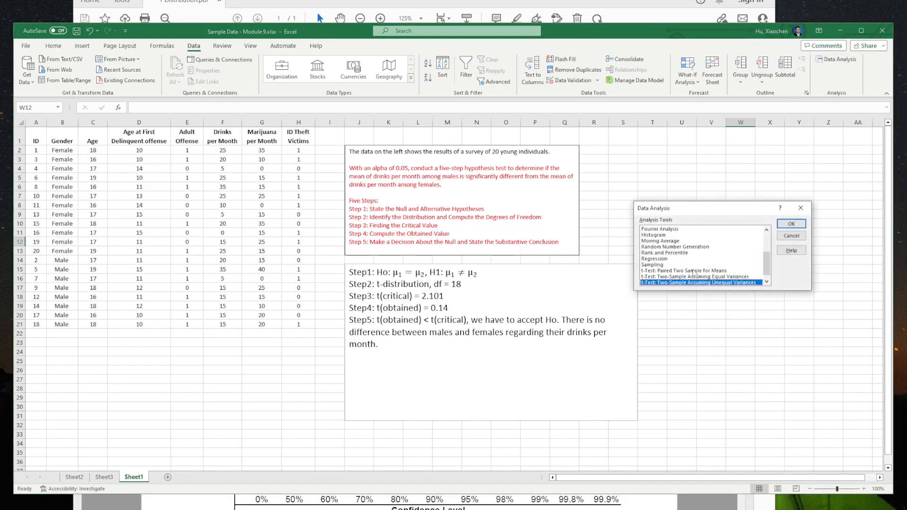
pyautogui.click(683, 270)
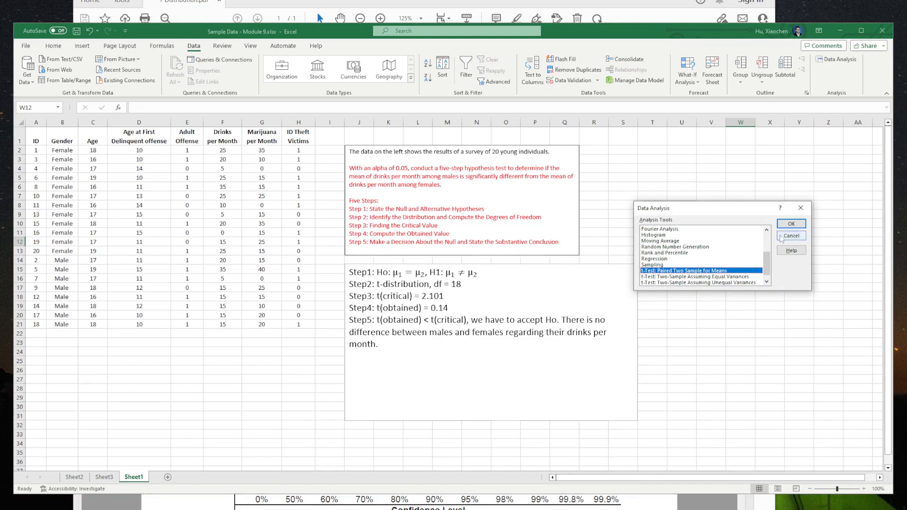
pyautogui.click(790, 224)
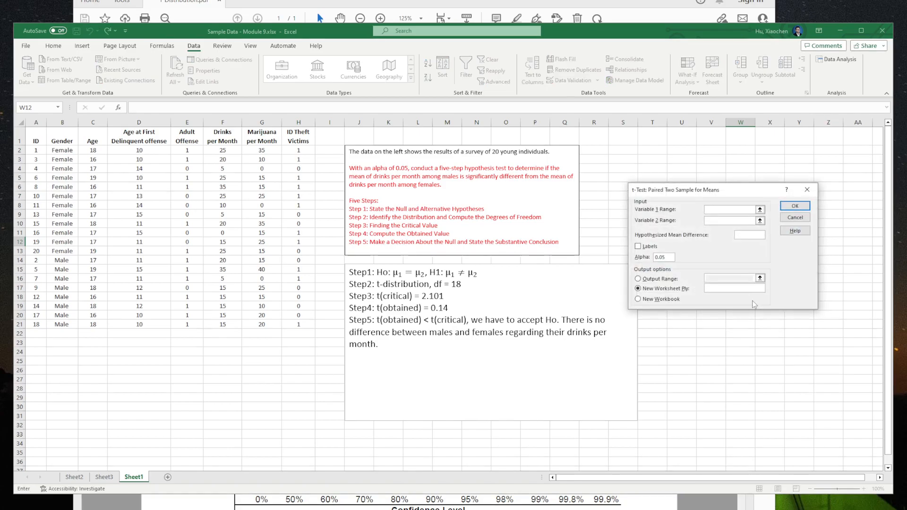
pyautogui.click(730, 209)
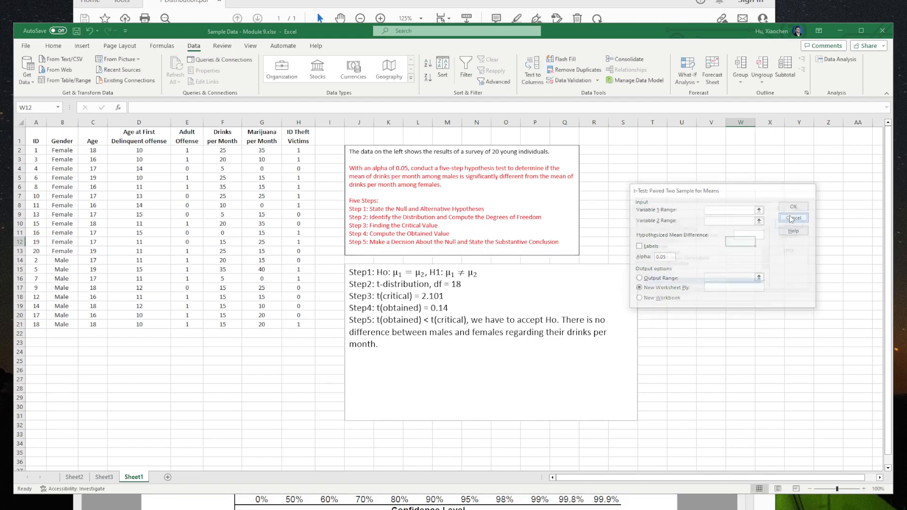
pyautogui.click(791, 217)
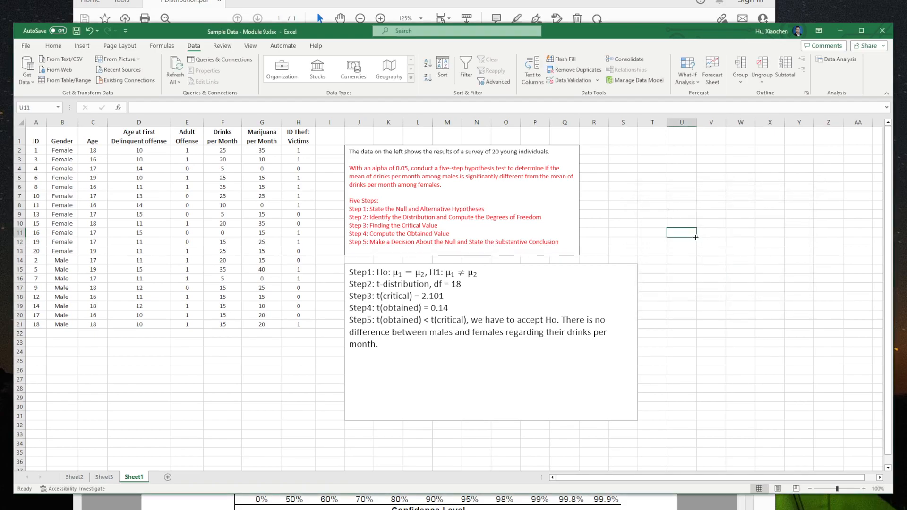